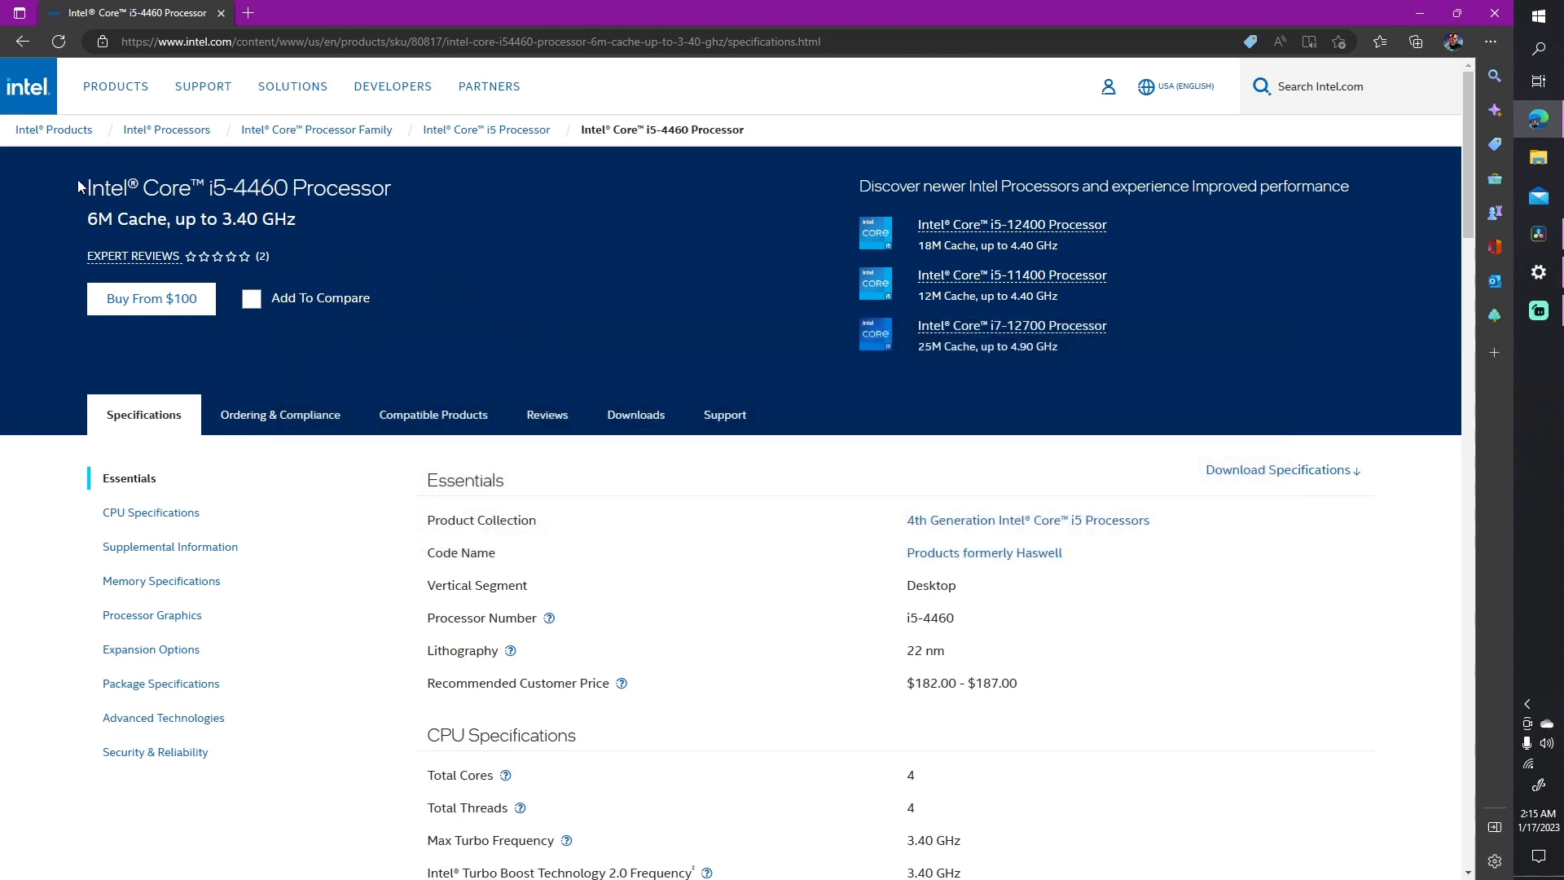
Step: Highlight the 4th Generation Intel Core i5 Processors collection and move down to CPU Specifications
{"action": "left_click_drag", "start_coordinate": [88, 188], "coordinate": [393, 187]}
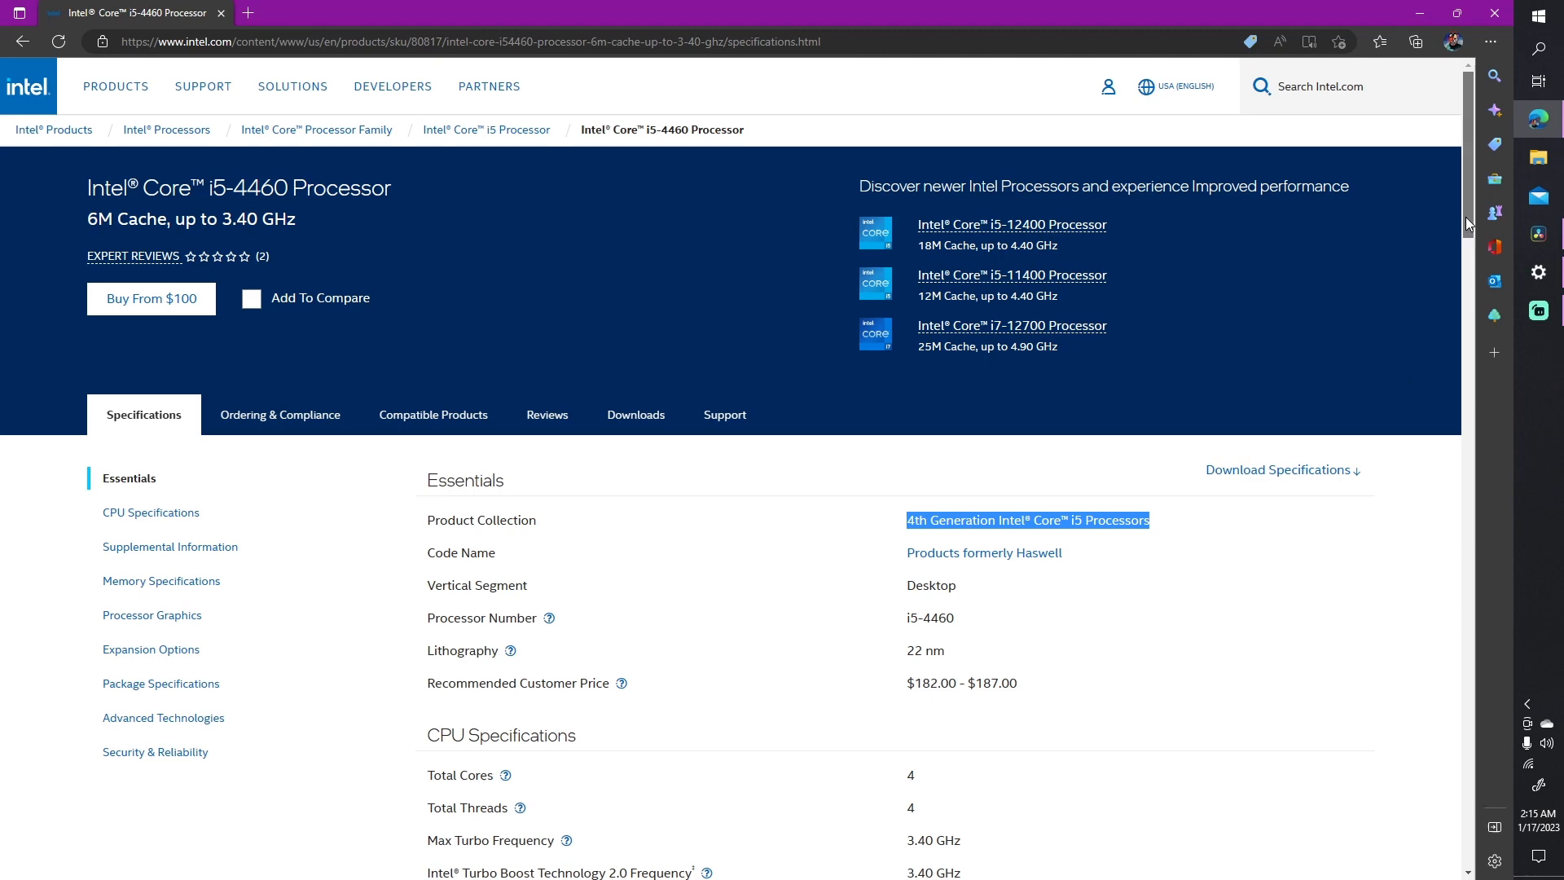
{"action": "scroll", "scroll_direction": "down", "scroll_amount": 3}
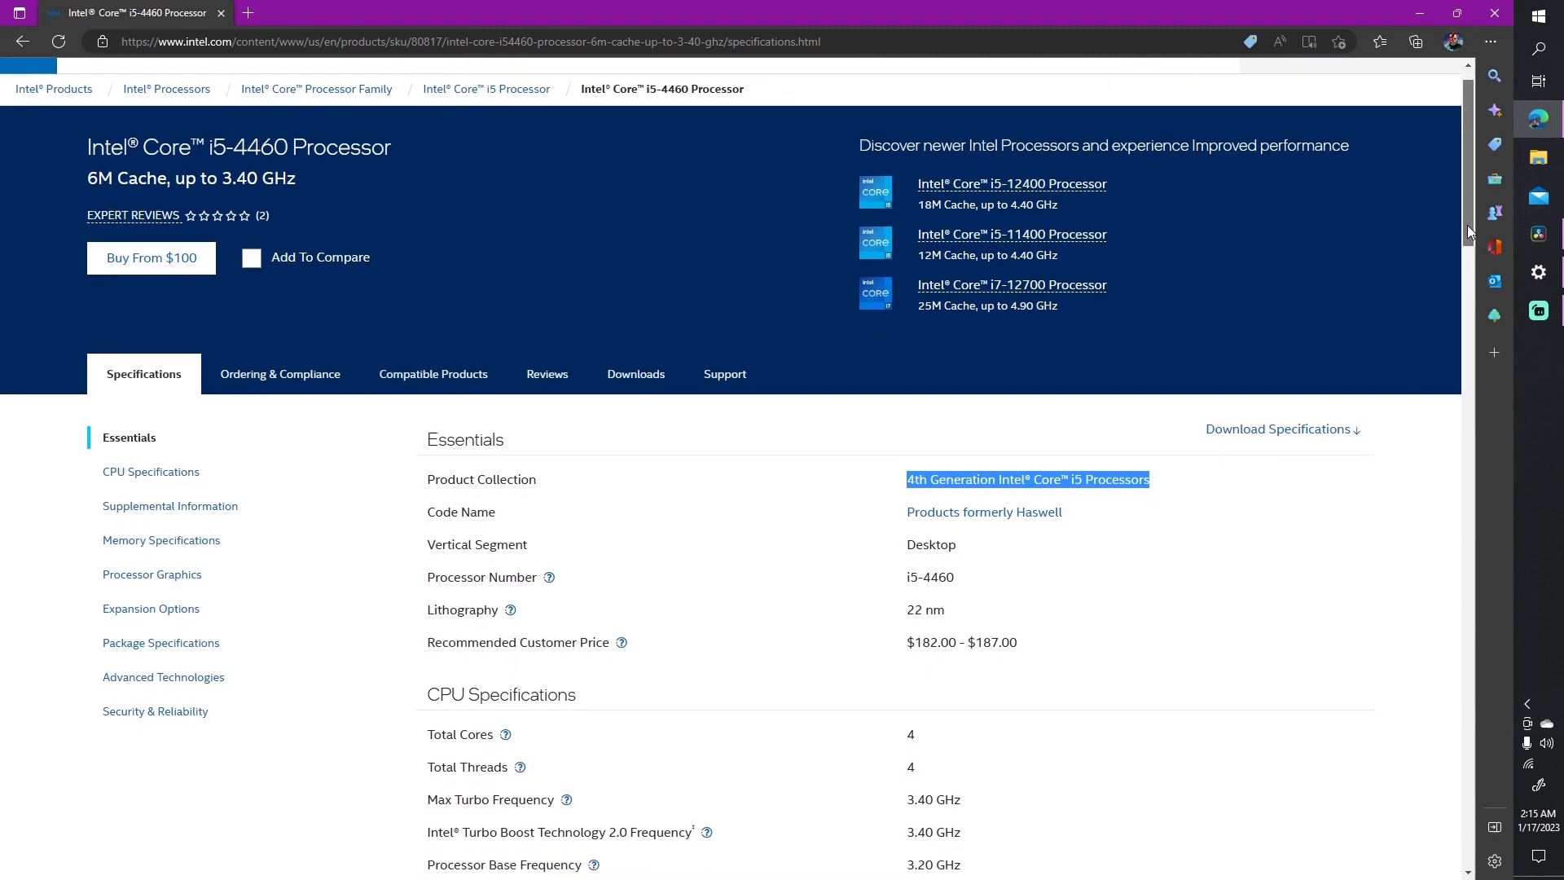
{"action": "scroll", "scroll_direction": "down", "scroll_amount": 3}
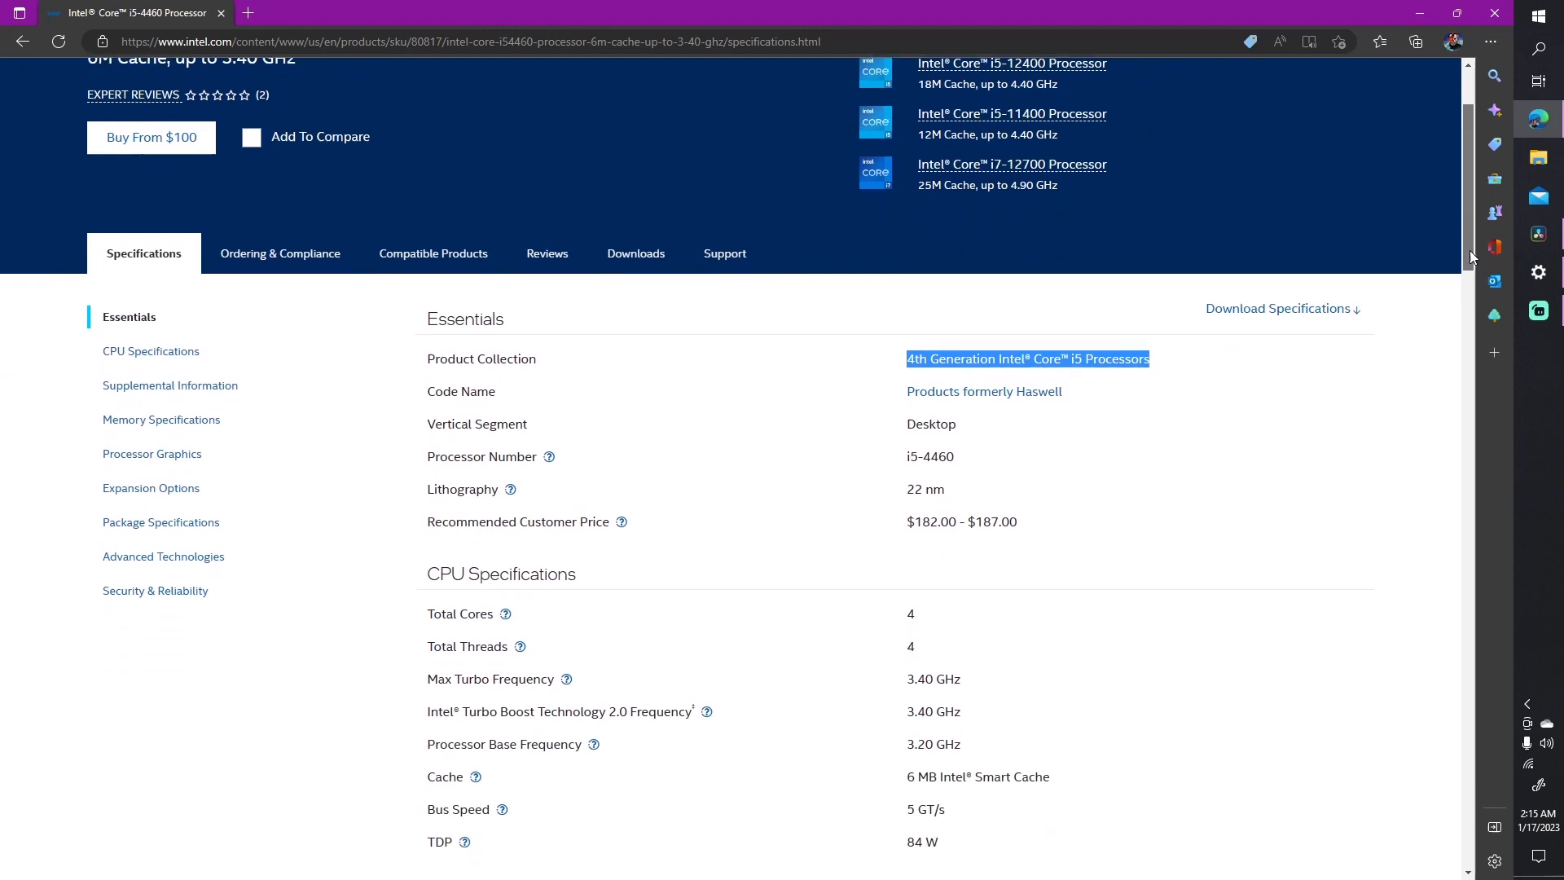
{"action": "scroll", "scroll_direction": "down", "scroll_amount": 3}
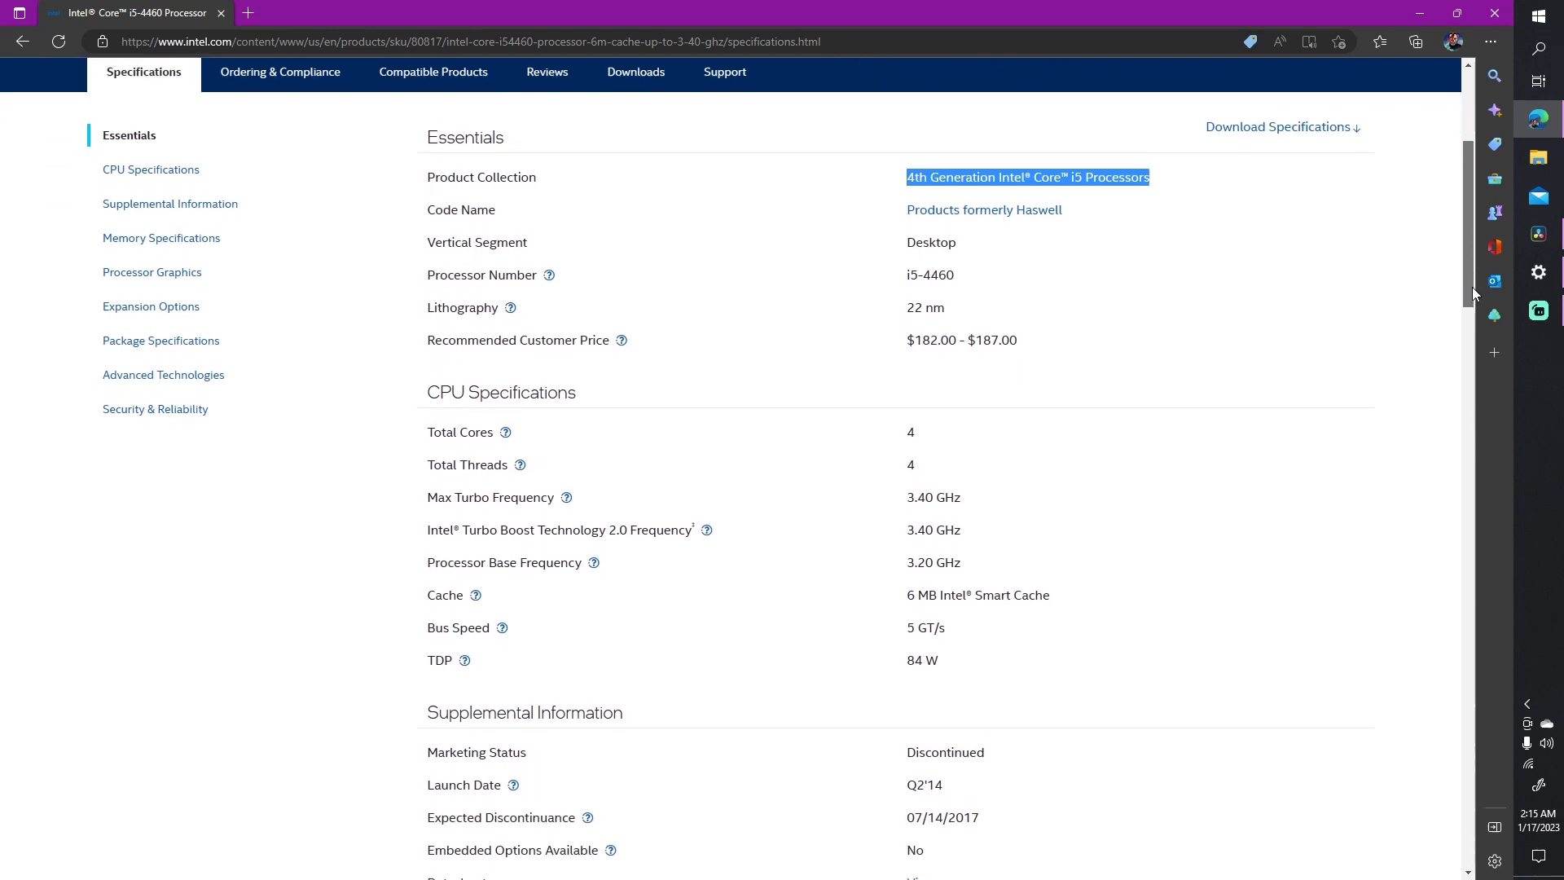
Step: Highlight the 07/14/2017 expected discontinuance date and move on to Memory Specifications
{"action": "scroll", "scroll_direction": "down", "scroll_amount": 3}
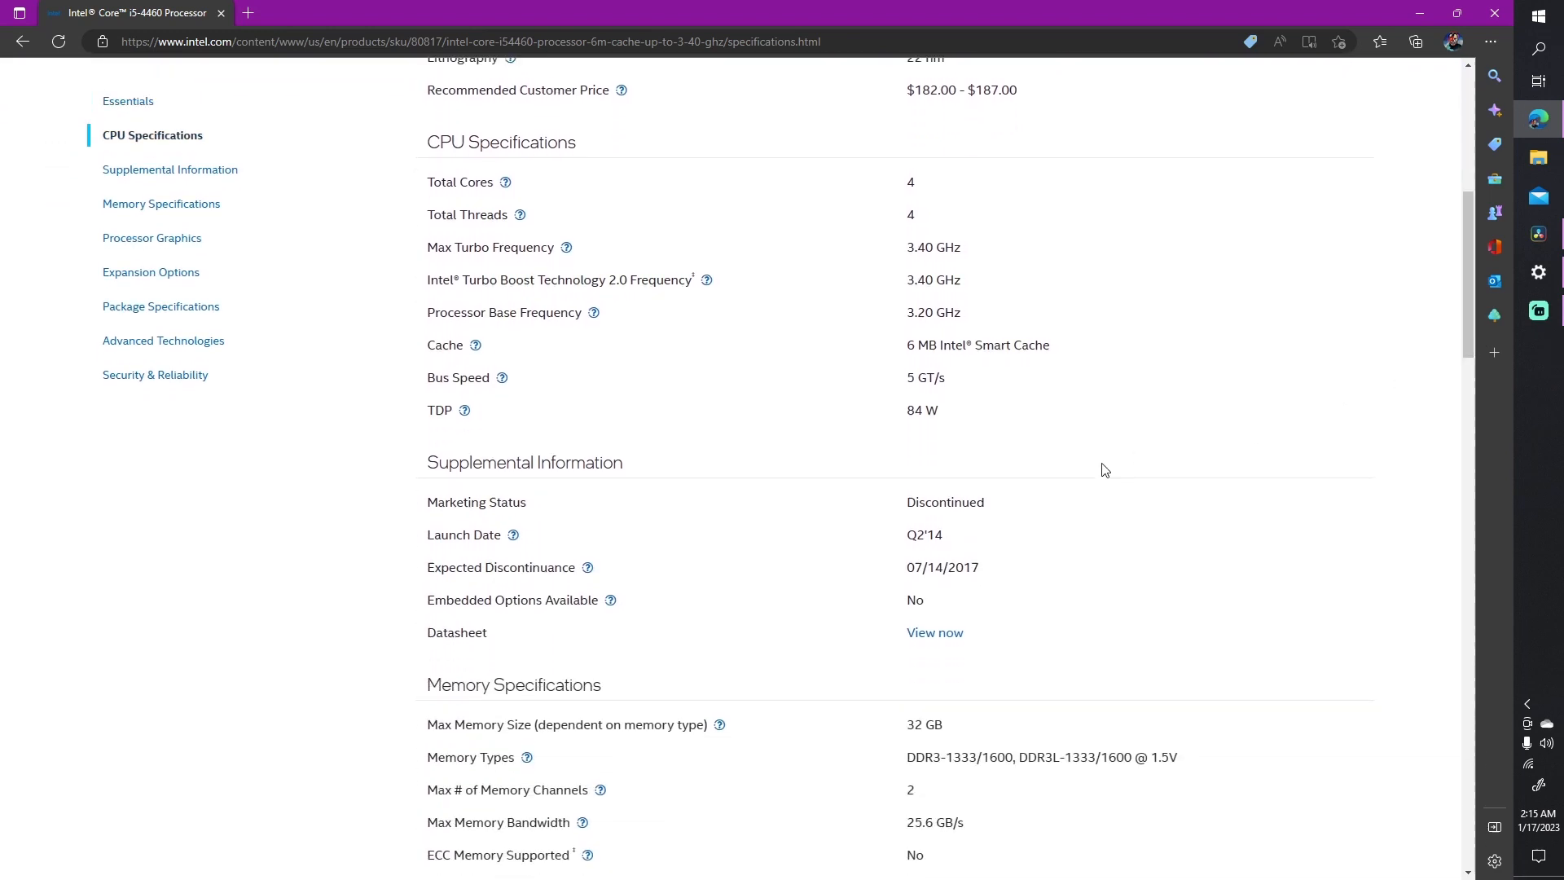
{"action": "double_click", "coordinate": [943, 502]}
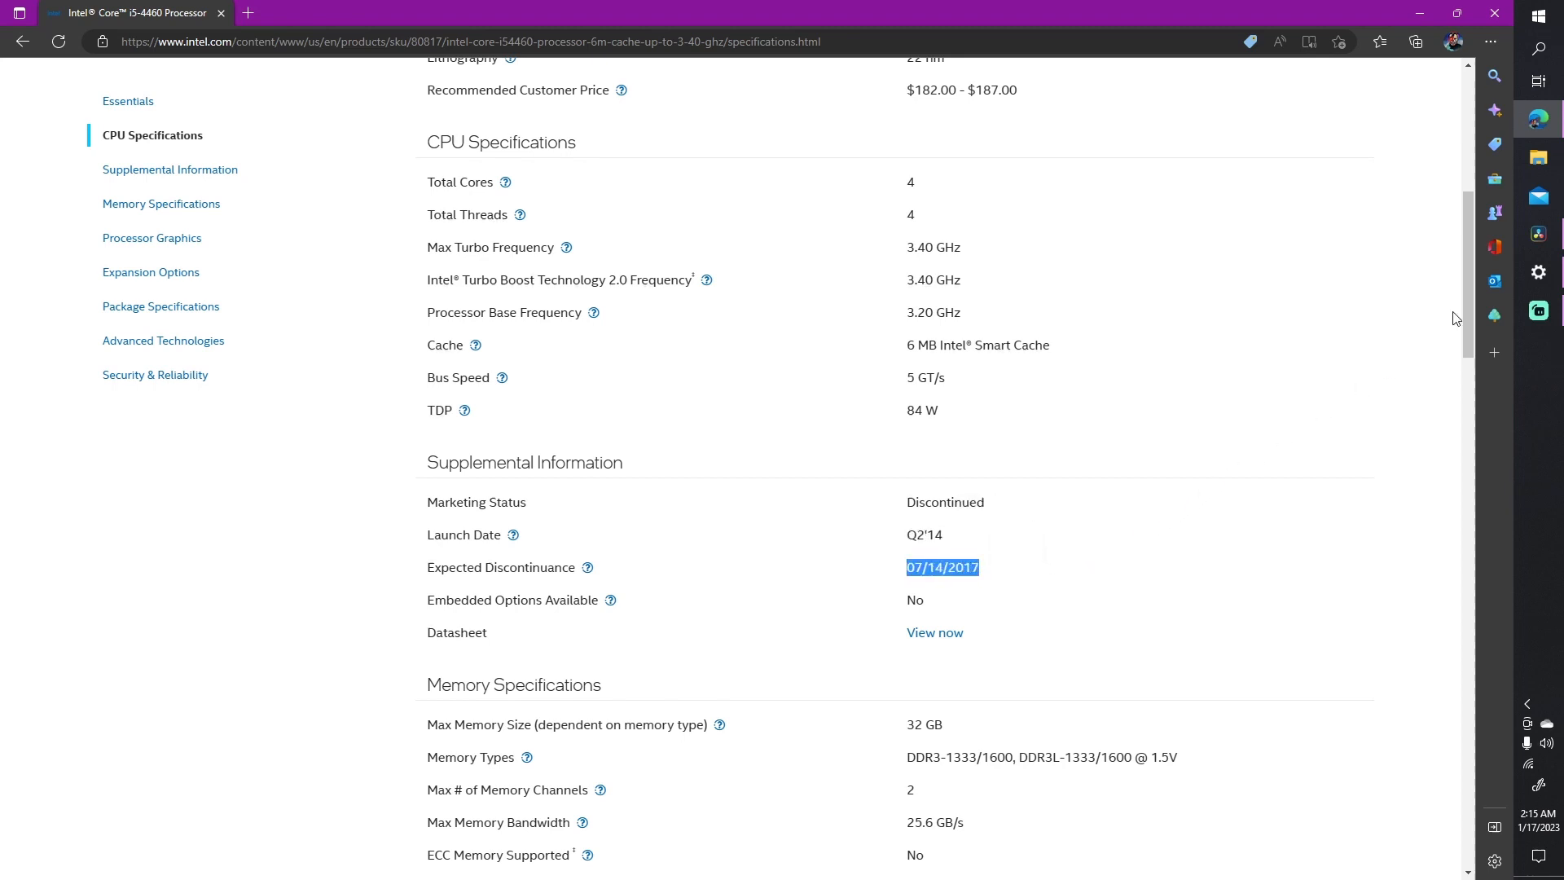
{"action": "scroll", "scroll_direction": "down", "scroll_amount": 3}
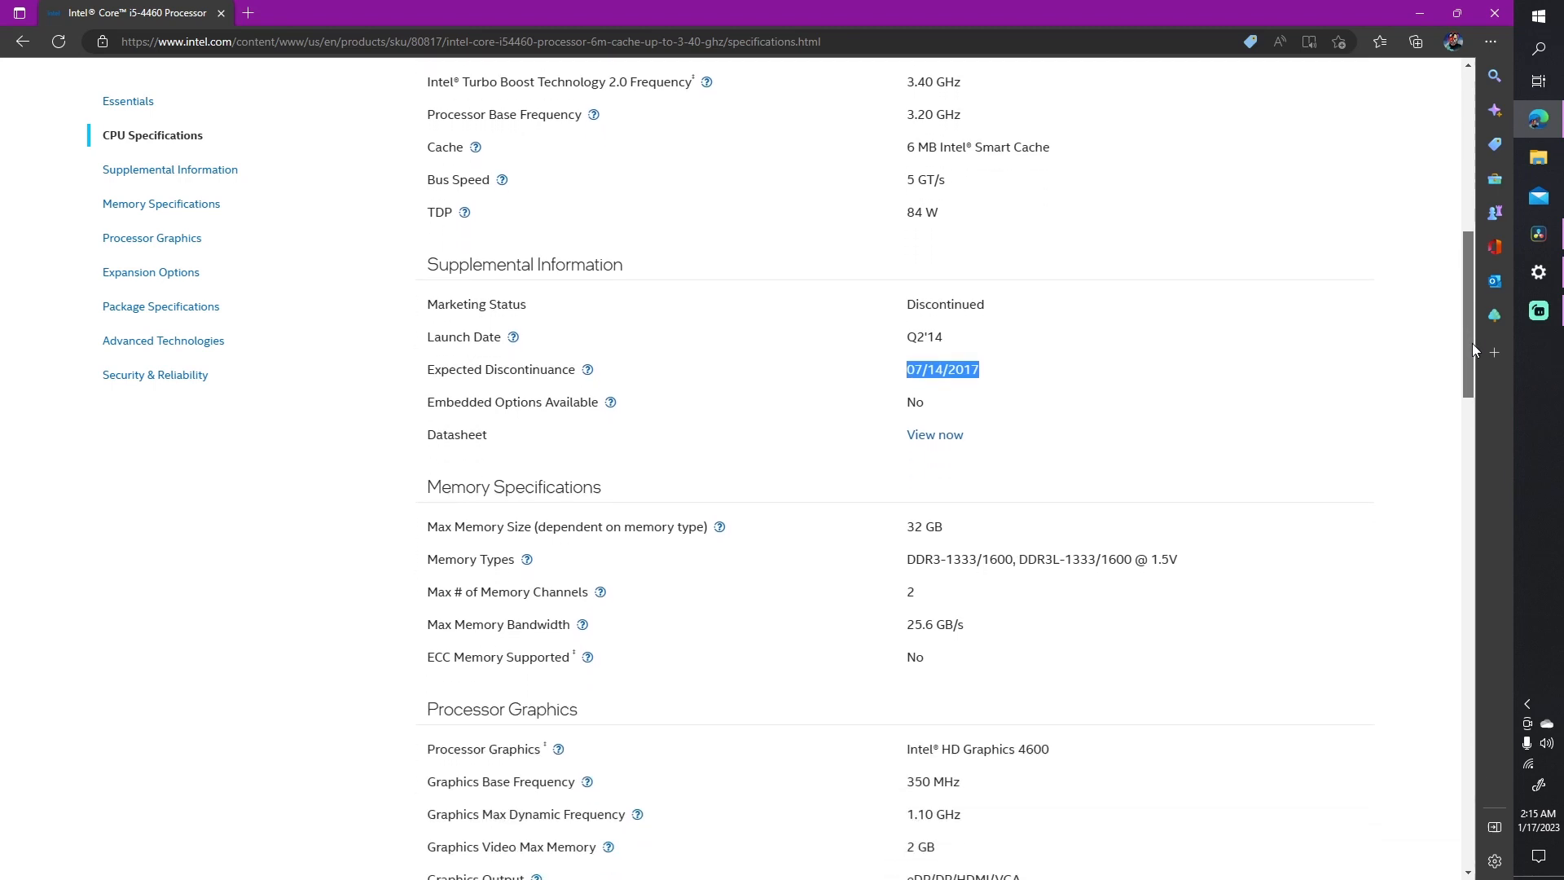
Step: Highlight the DDR3-1333 supported memory type and continue down to Expansion Options
{"action": "double_click", "coordinate": [918, 559]}
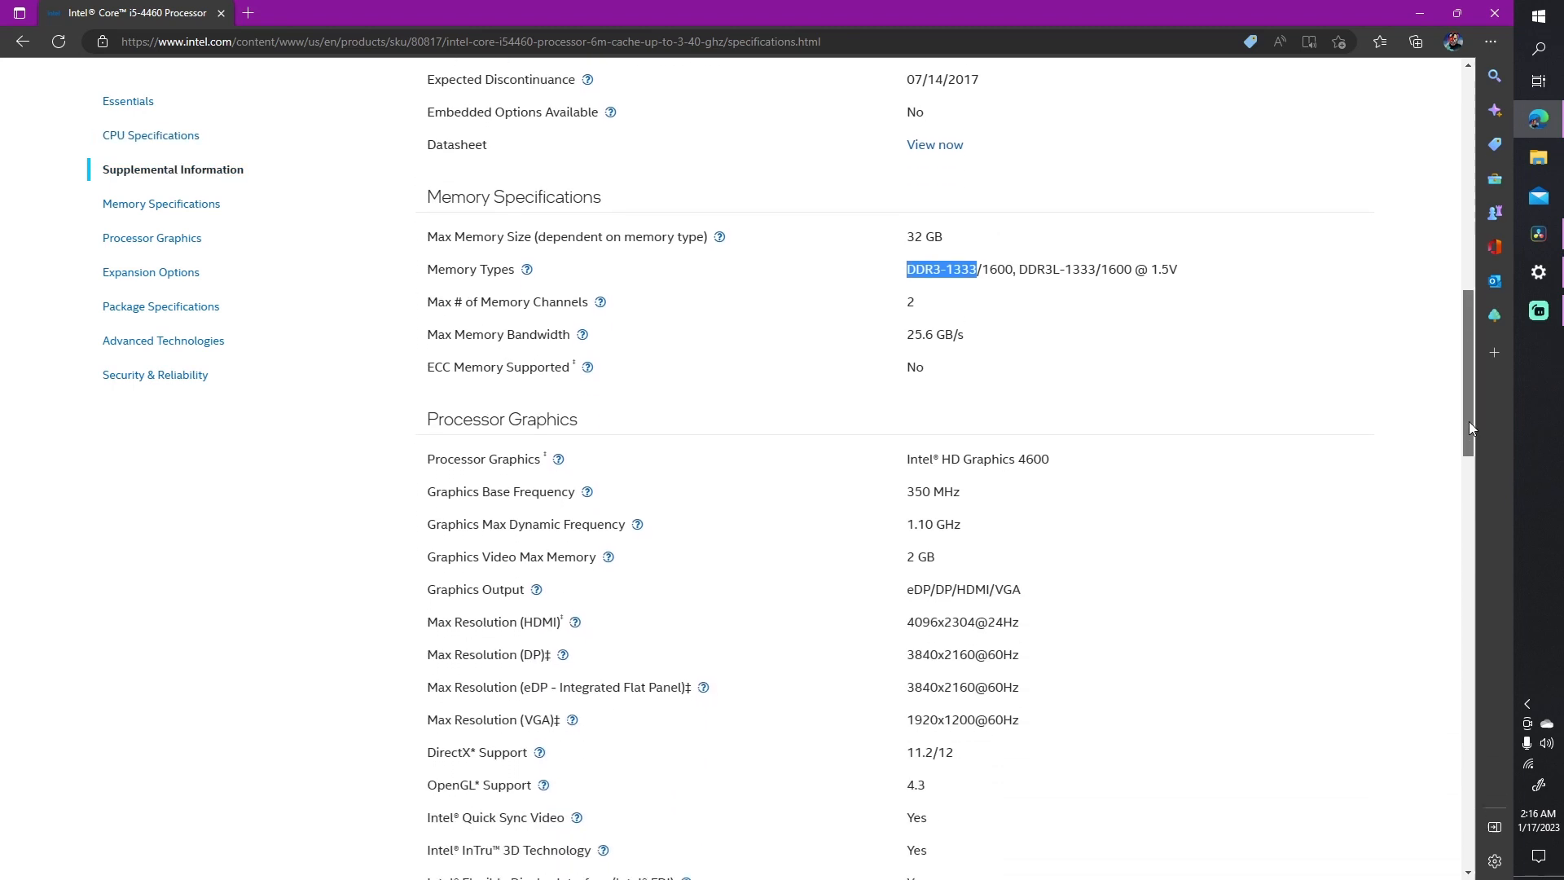
{"action": "scroll", "scroll_direction": "down", "scroll_amount": 3}
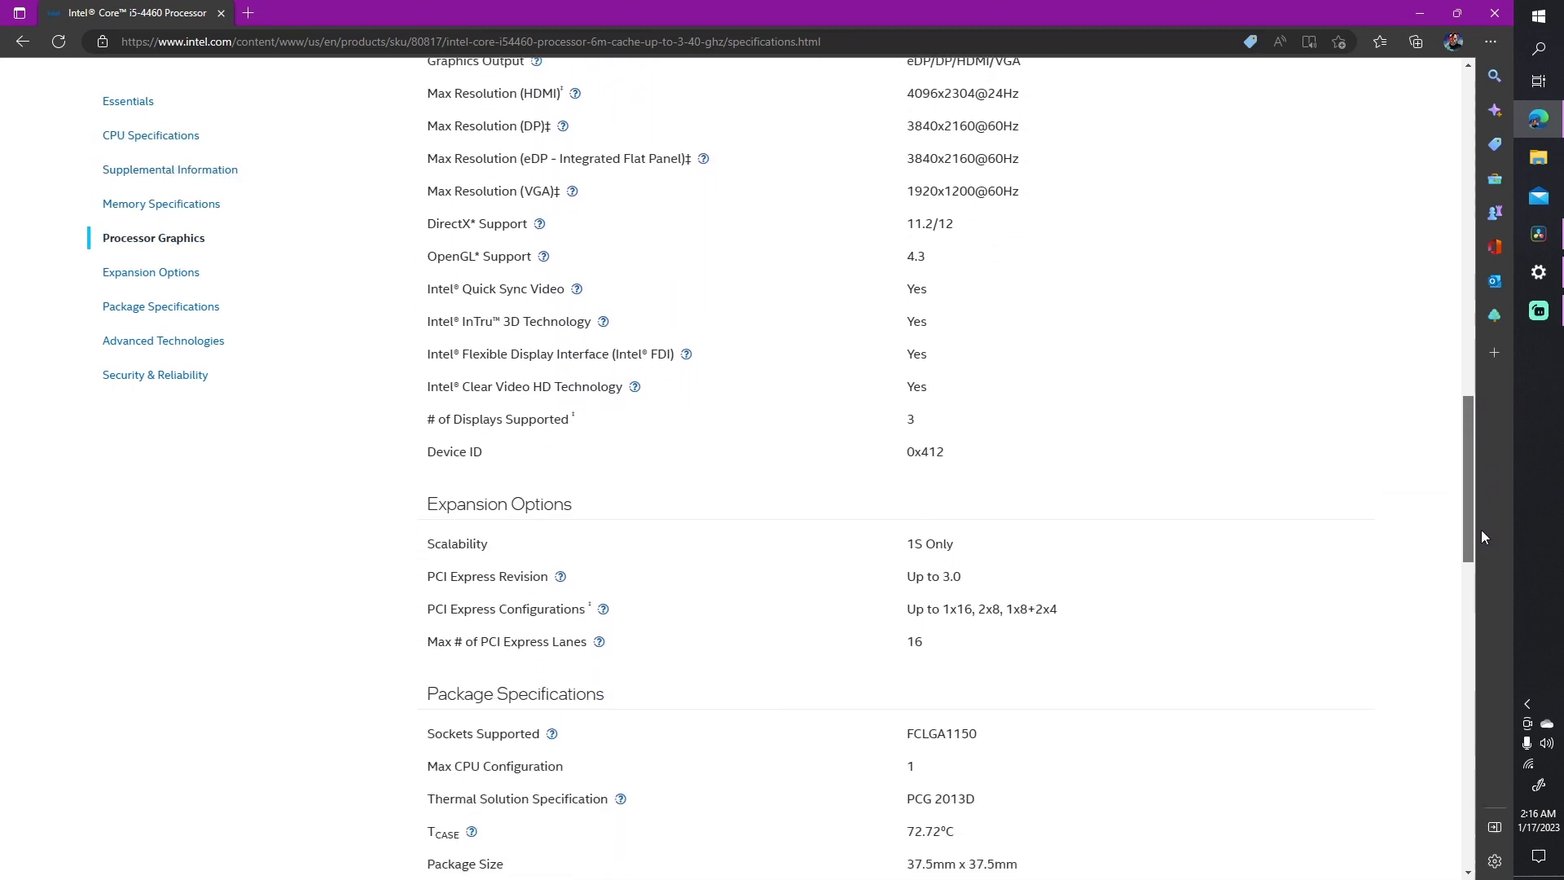
{"action": "scroll", "scroll_direction": "down", "scroll_amount": 3}
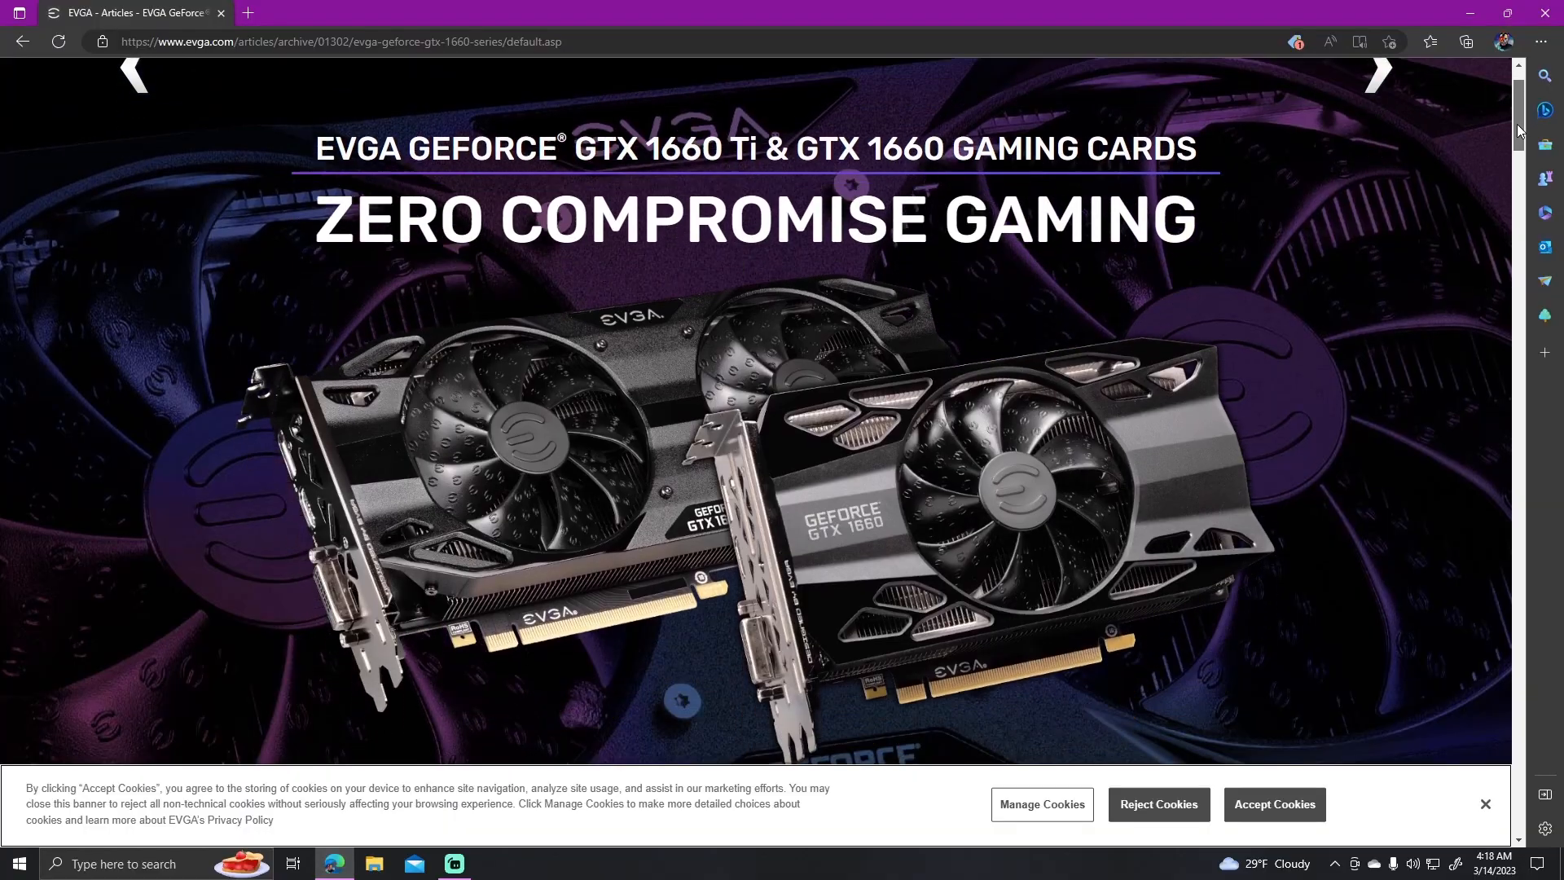
Step: Scroll the EVGA GTX 1660 series page past Features and Choice to the Community section and 1660 Ti table
{"action": "scroll", "scroll_direction": "down", "scroll_amount": 3}
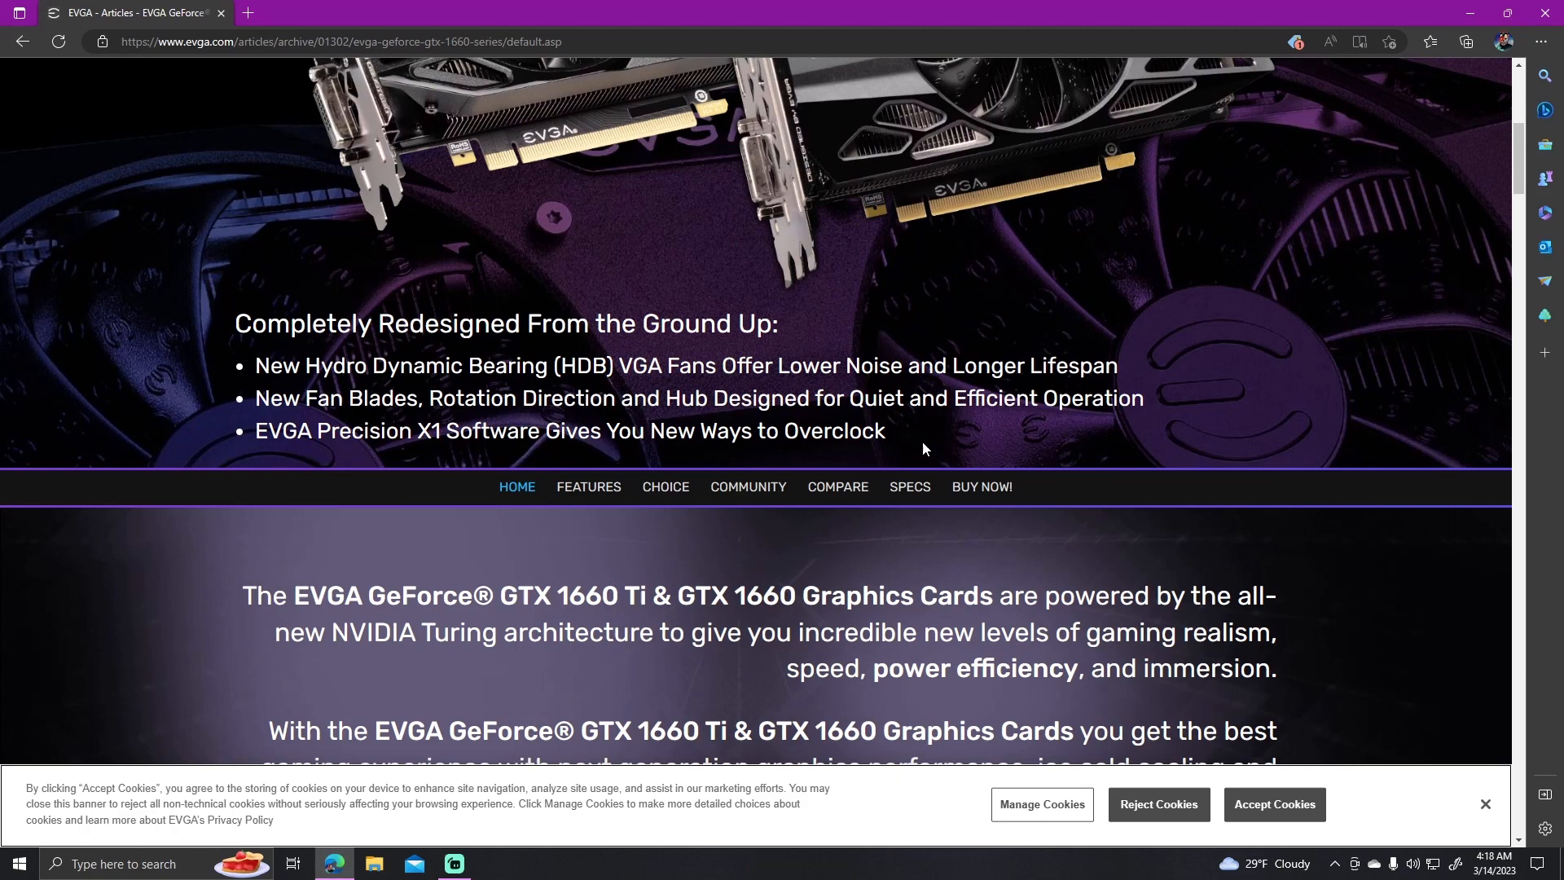
{"action": "mouse_move", "coordinate": [891, 469]}
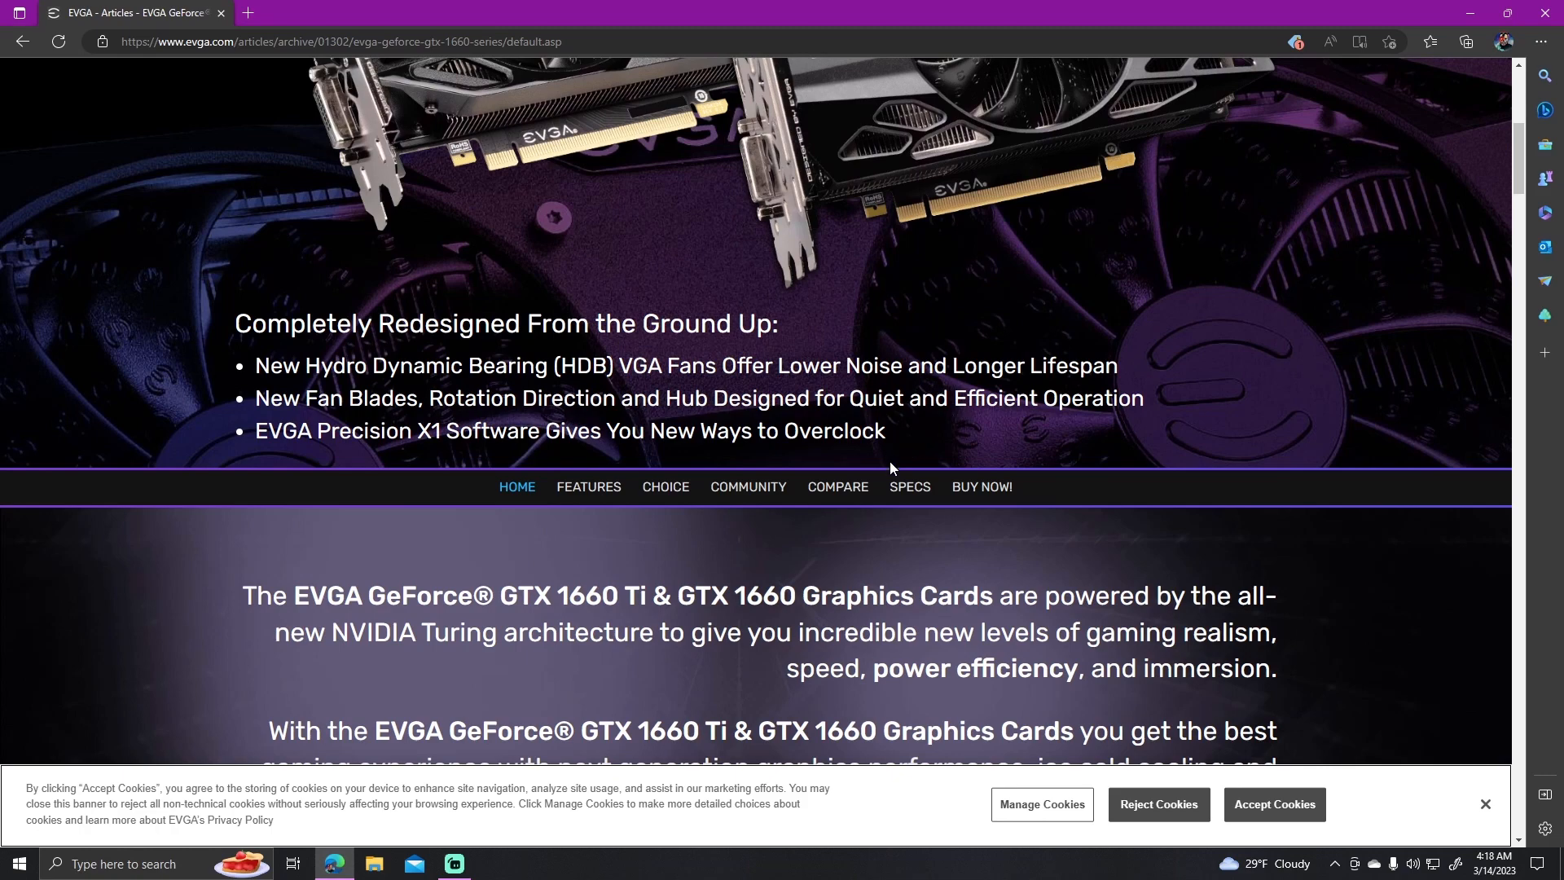
{"action": "scroll", "scroll_direction": "down", "scroll_amount": 3}
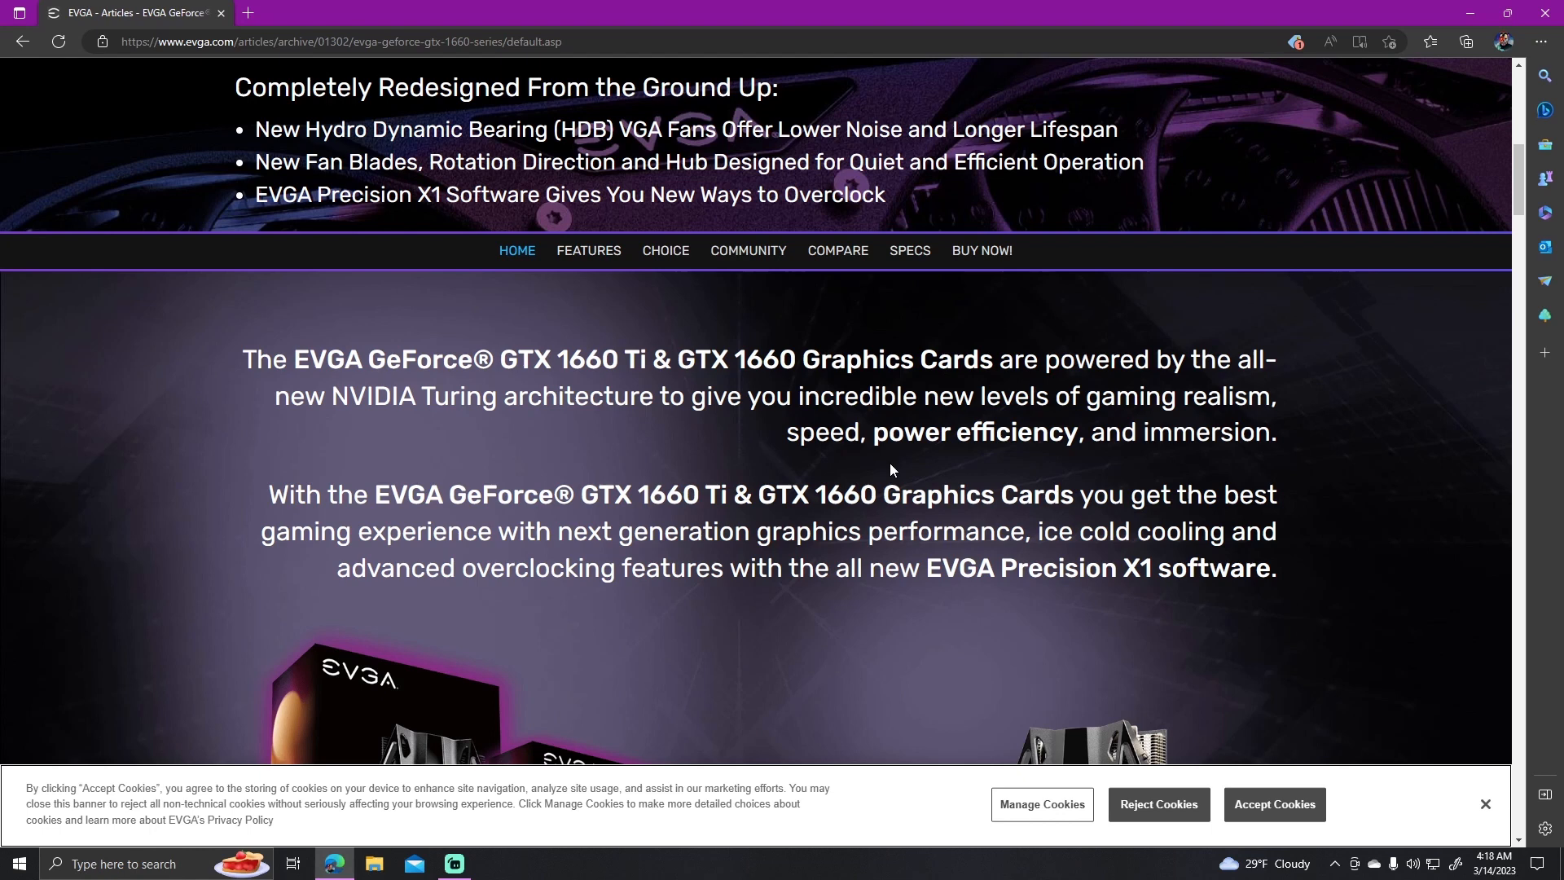
{"action": "scroll", "scroll_direction": "down", "scroll_amount": 3}
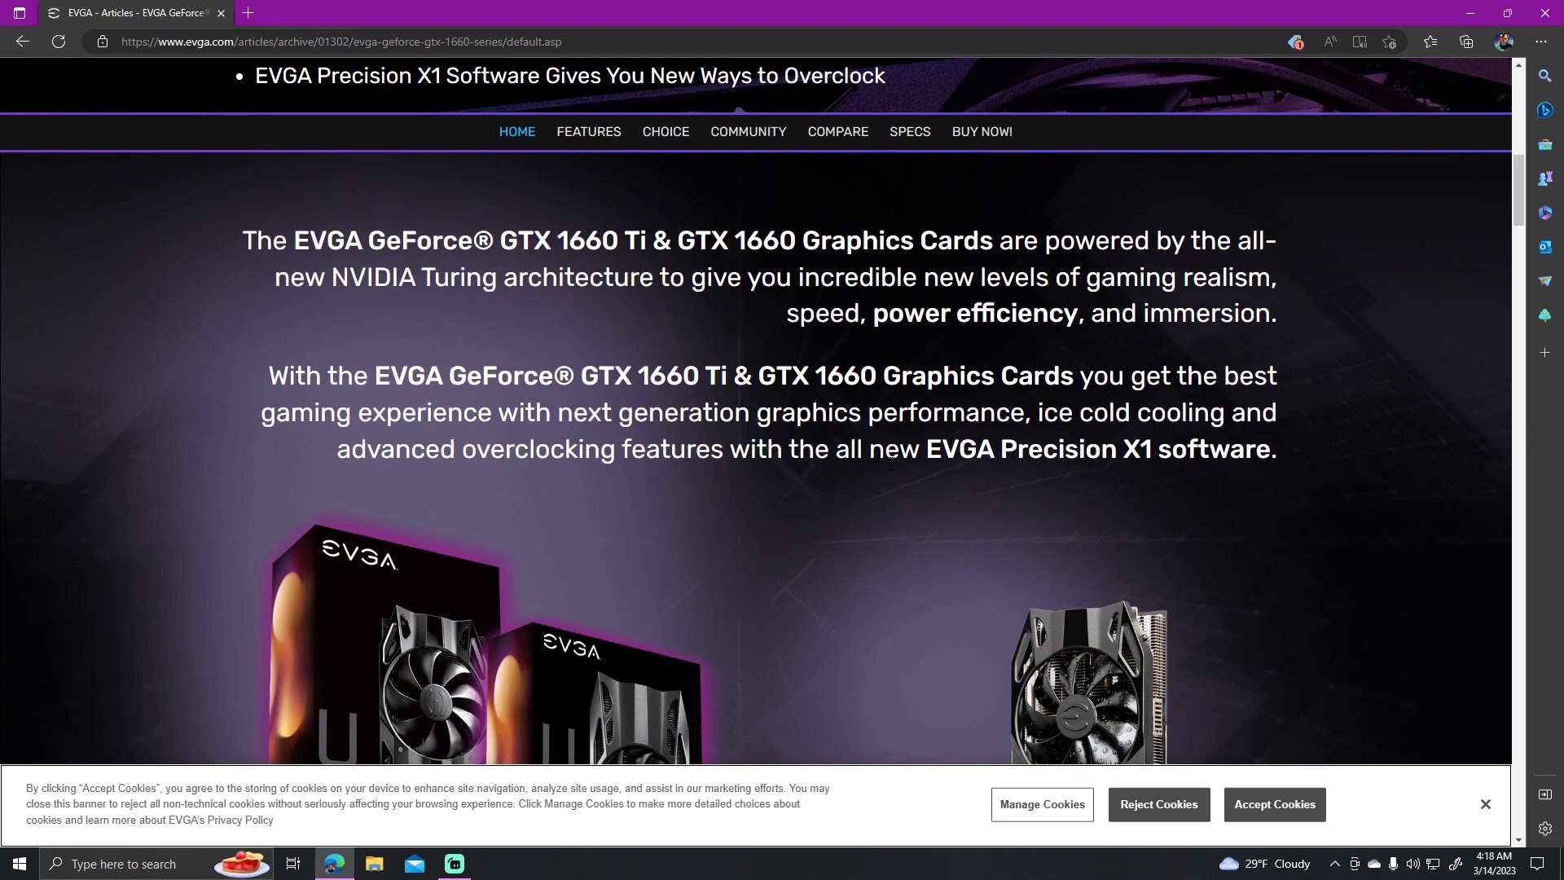
{"action": "scroll", "scroll_direction": "down", "scroll_amount": 3}
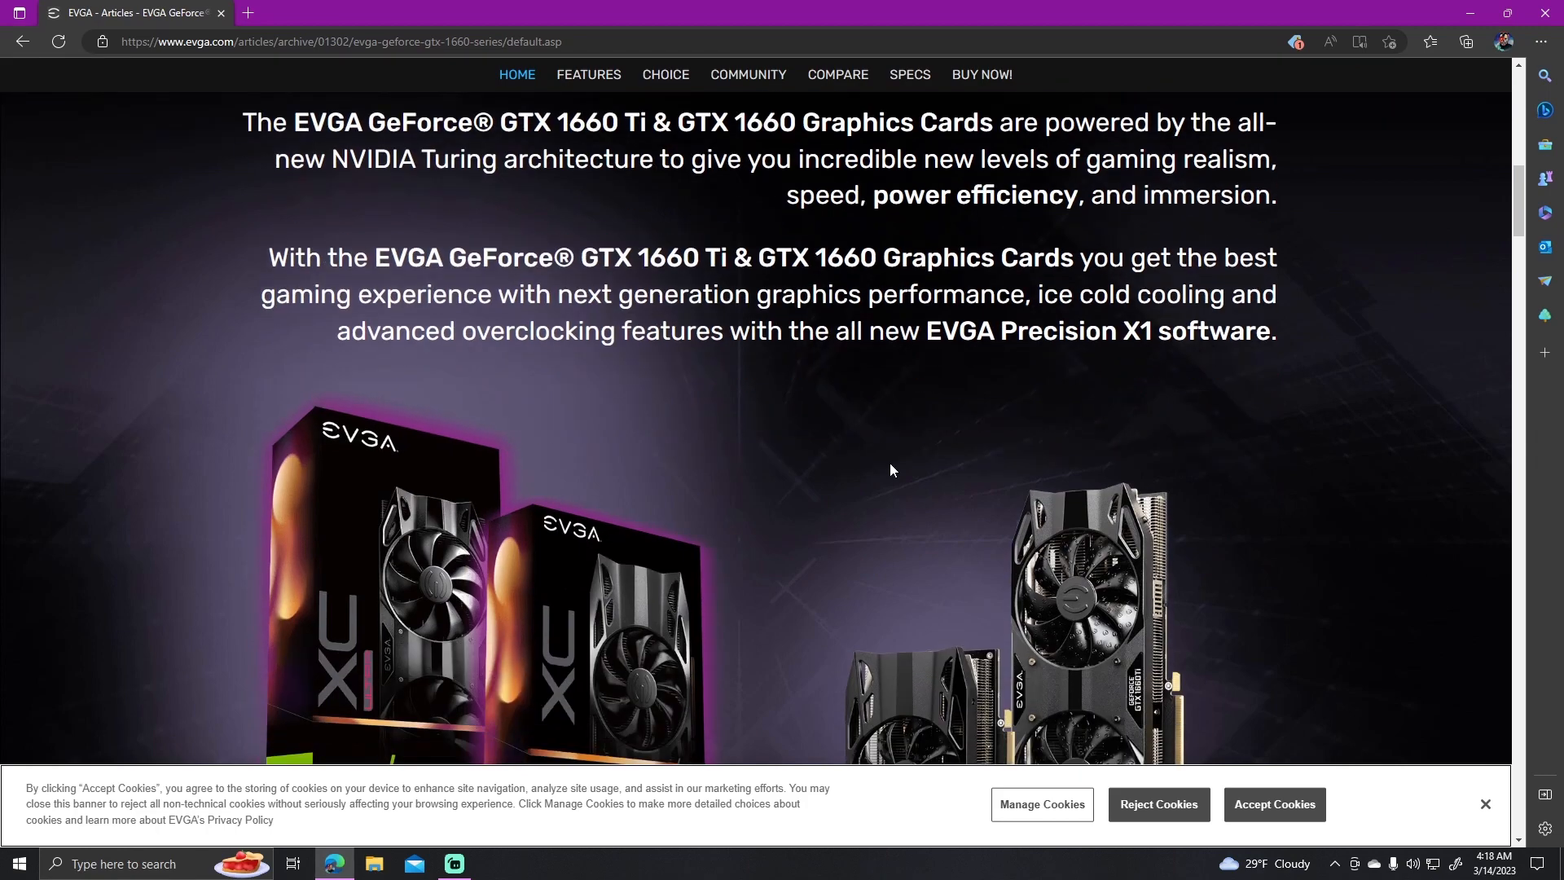
{"action": "scroll", "scroll_direction": "down", "scroll_amount": 3}
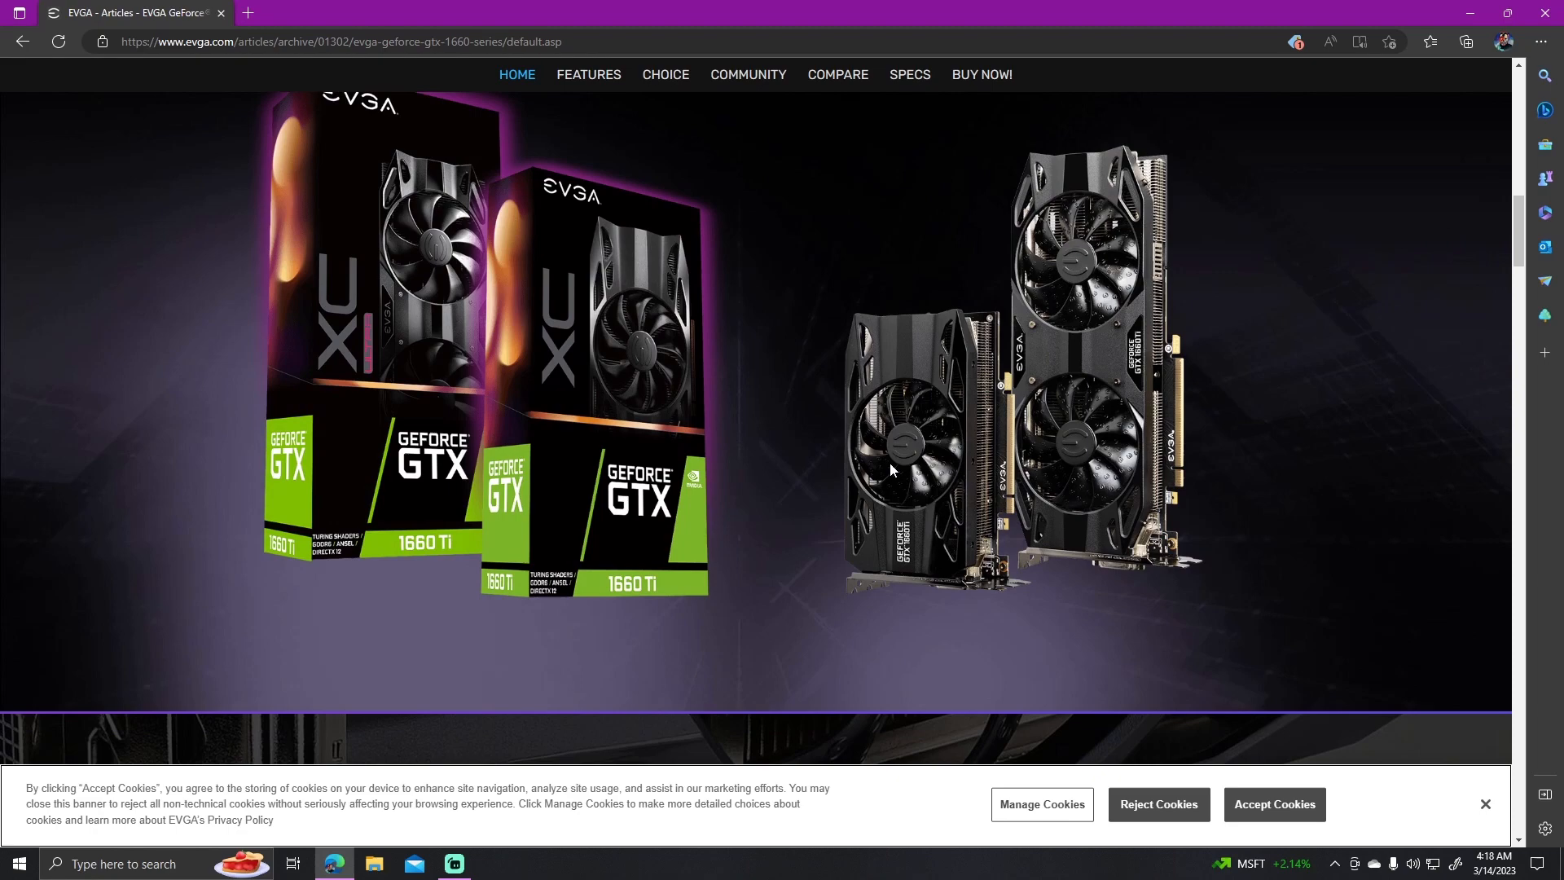
{"action": "scroll", "scroll_direction": "down", "scroll_amount": 3}
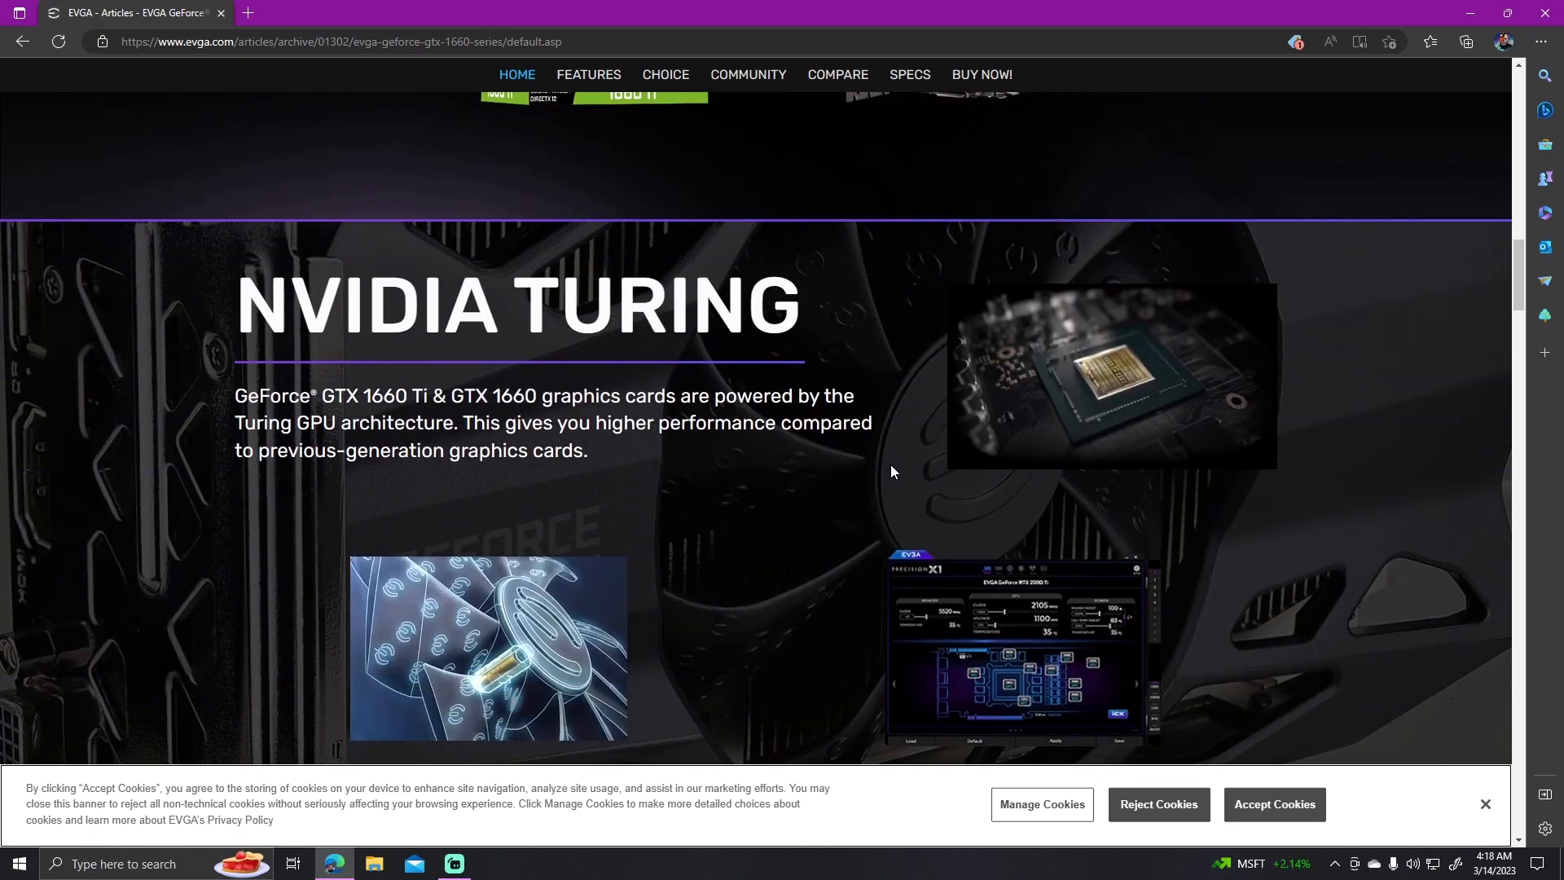
{"action": "scroll", "scroll_direction": "down", "scroll_amount": 3}
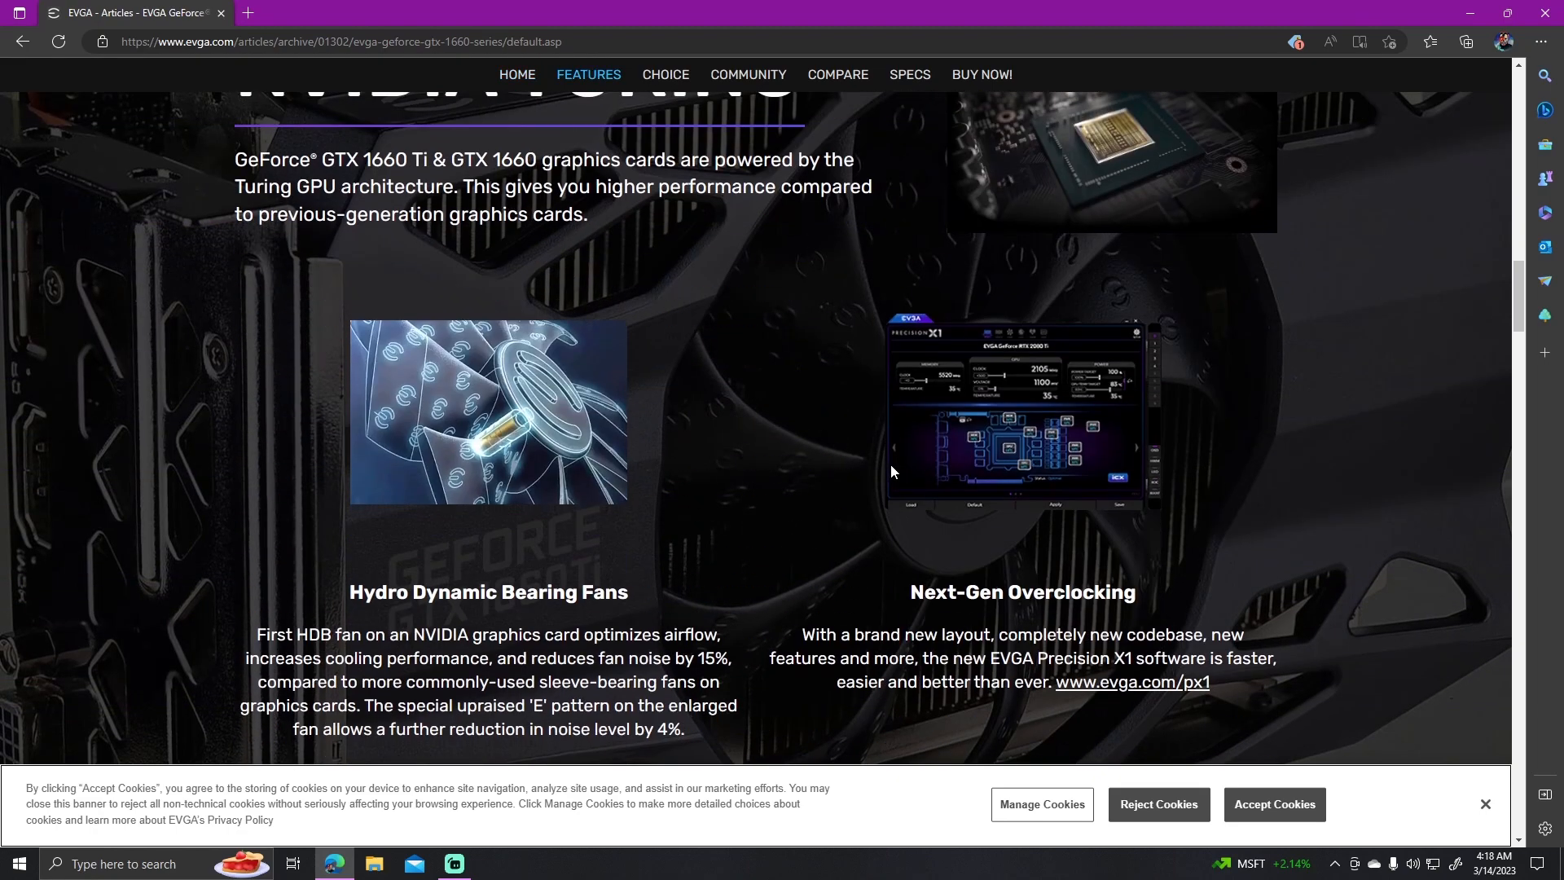
{"action": "scroll", "scroll_direction": "down", "scroll_amount": 3}
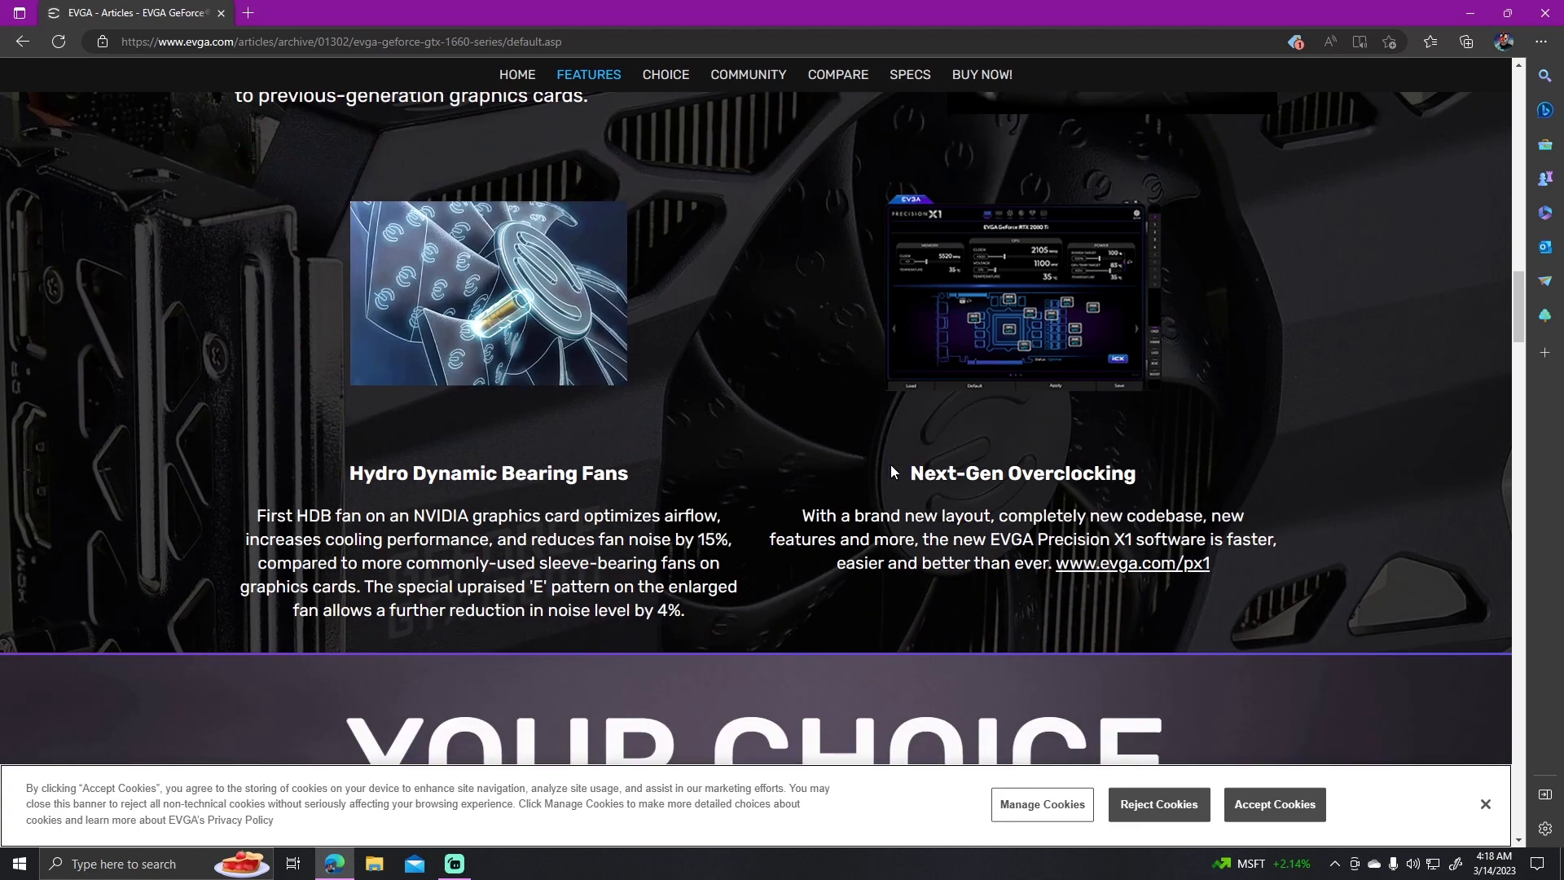
{"action": "scroll", "scroll_direction": "down", "scroll_amount": 3}
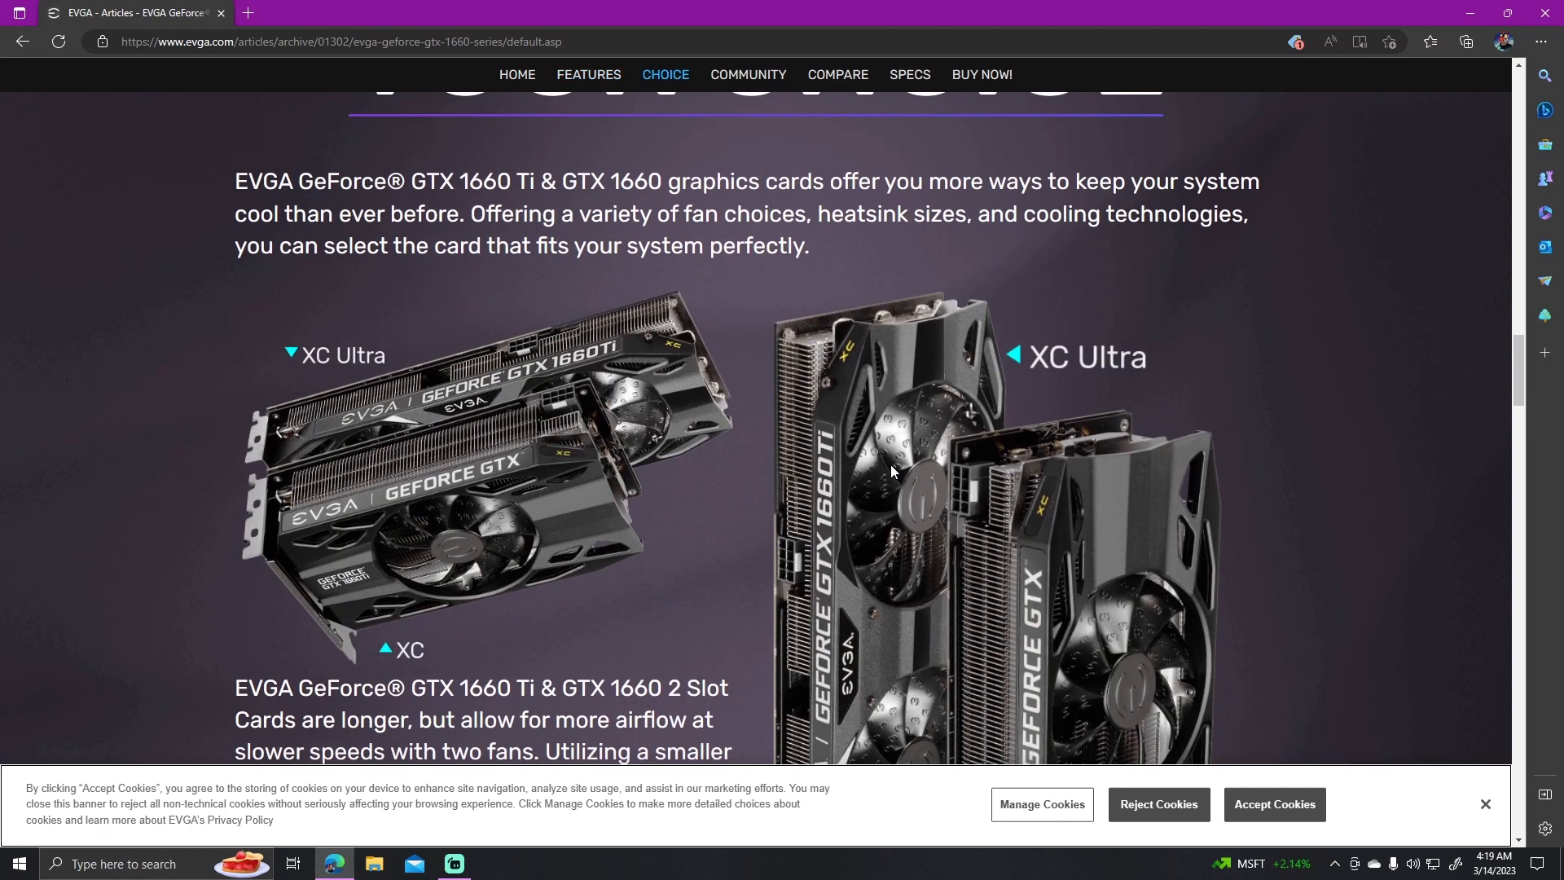
{"action": "scroll", "scroll_direction": "down", "scroll_amount": 3}
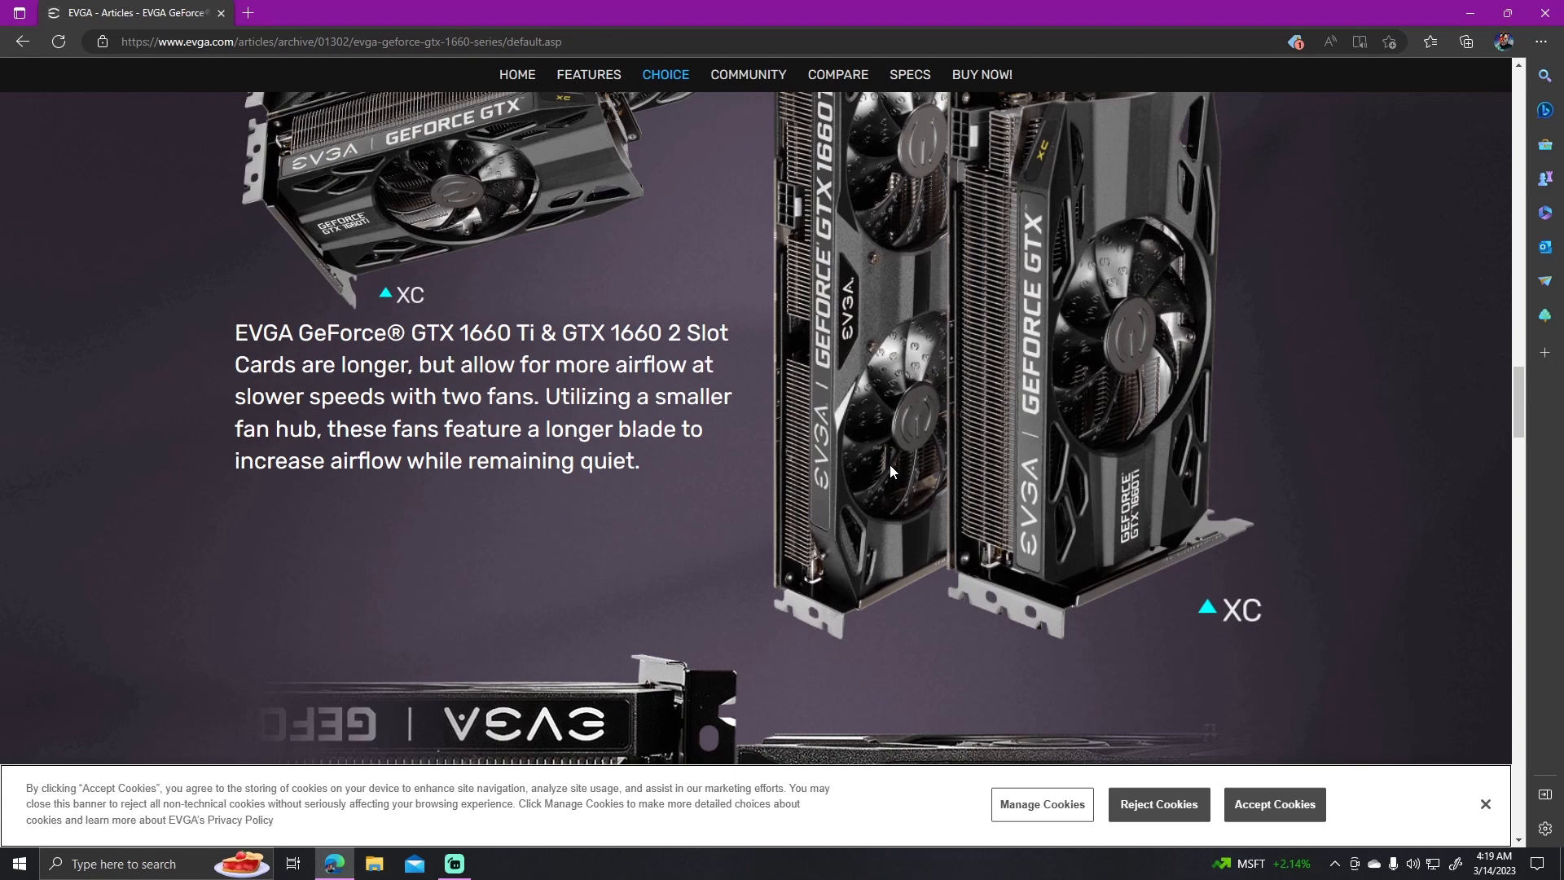
{"action": "scroll", "scroll_direction": "down", "scroll_amount": 3}
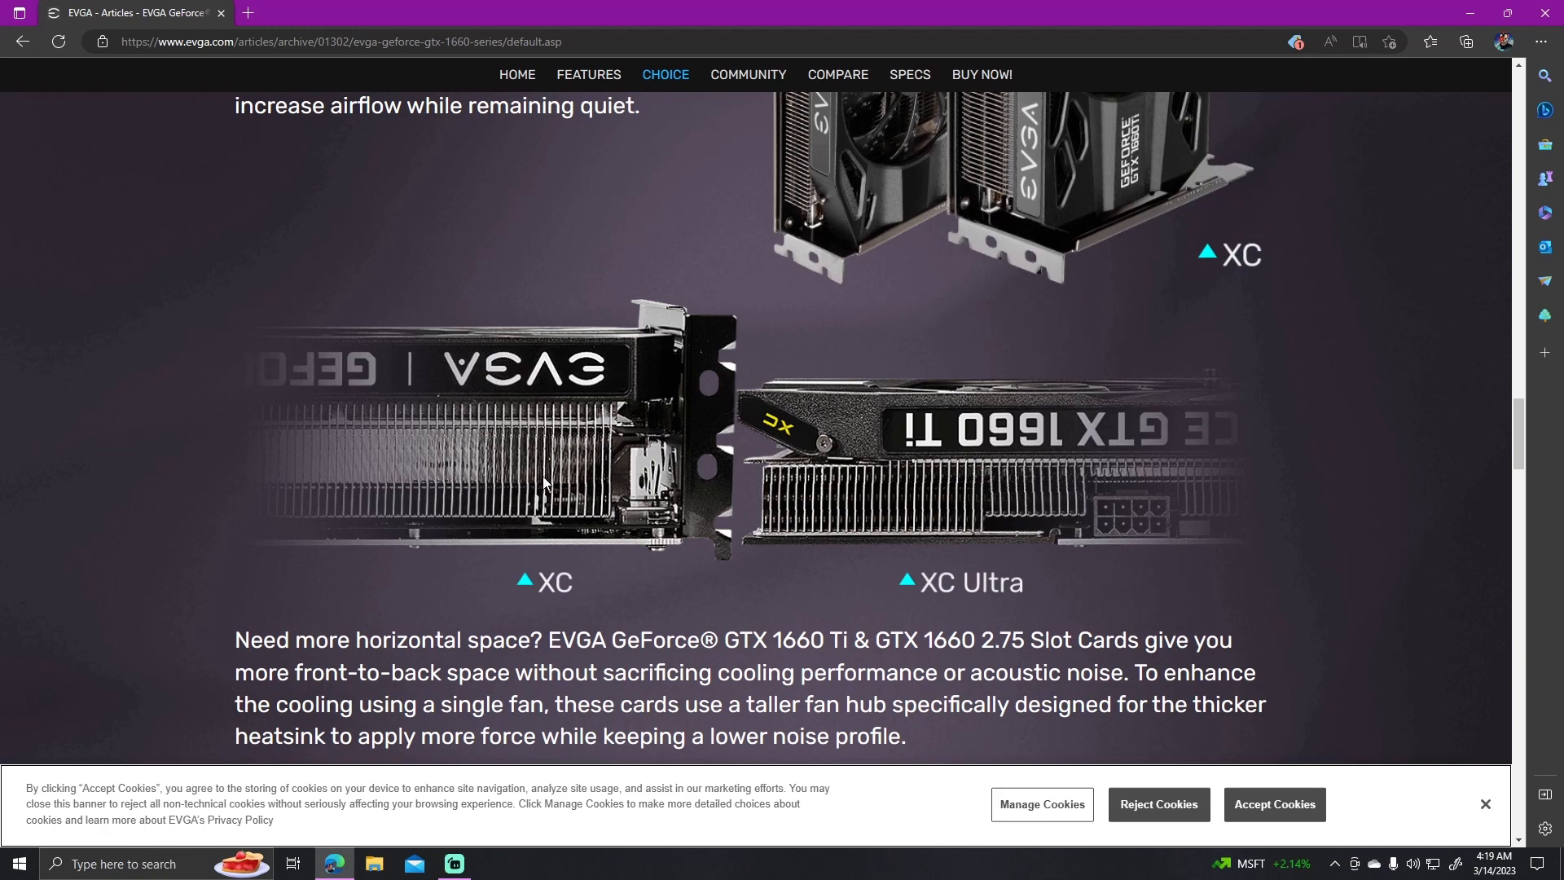
{"action": "mouse_move", "coordinate": [813, 474]}
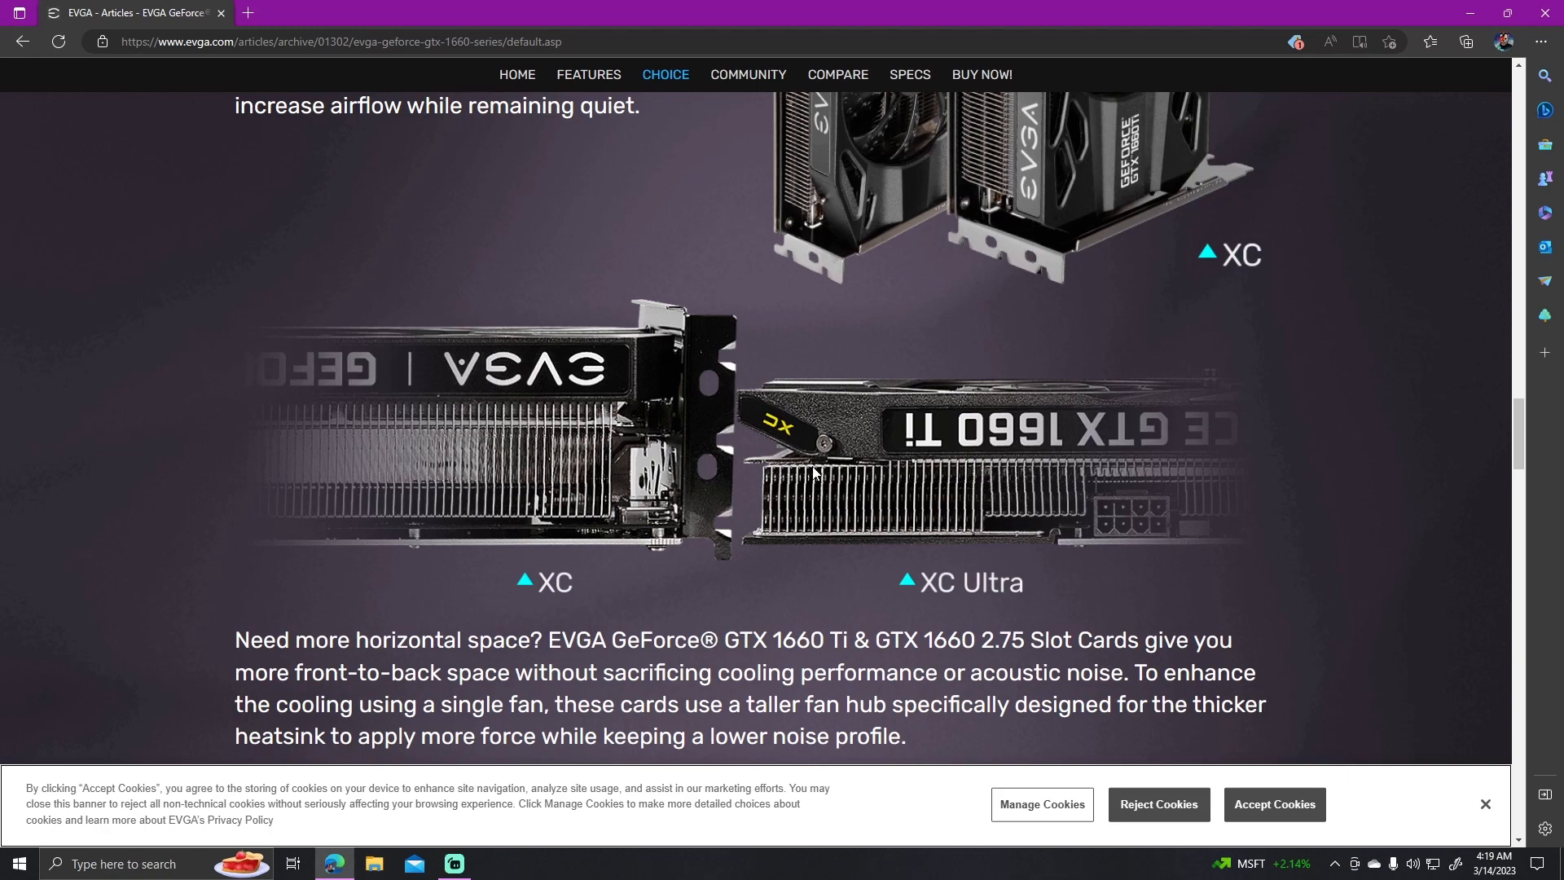
{"action": "scroll", "scroll_direction": "down", "scroll_amount": 3}
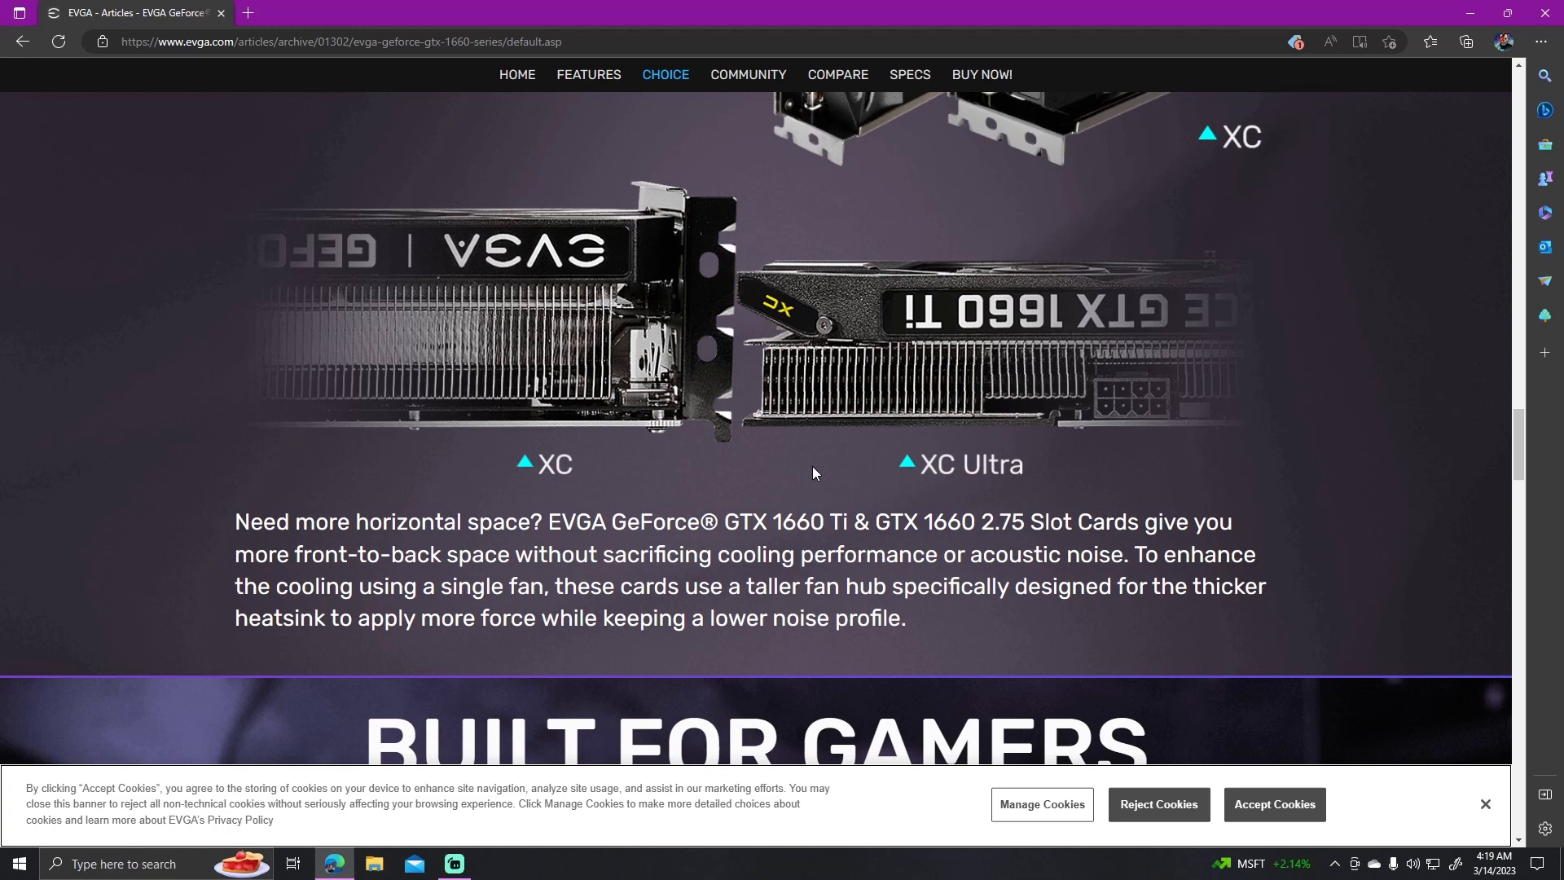
{"action": "scroll", "scroll_direction": "down", "scroll_amount": 3}
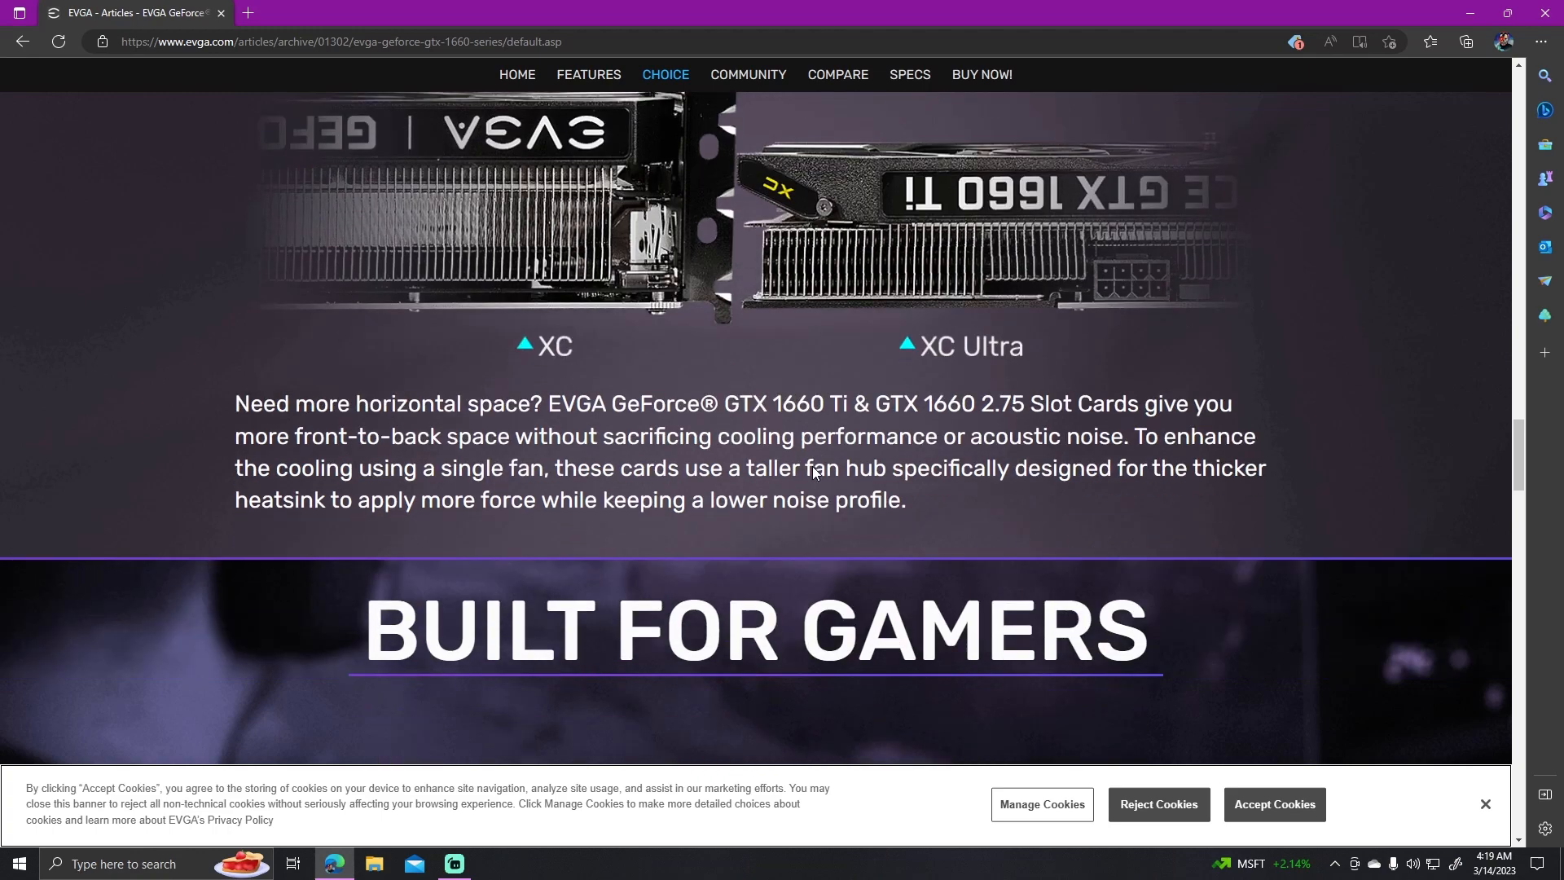
{"action": "scroll", "scroll_direction": "down", "scroll_amount": 3}
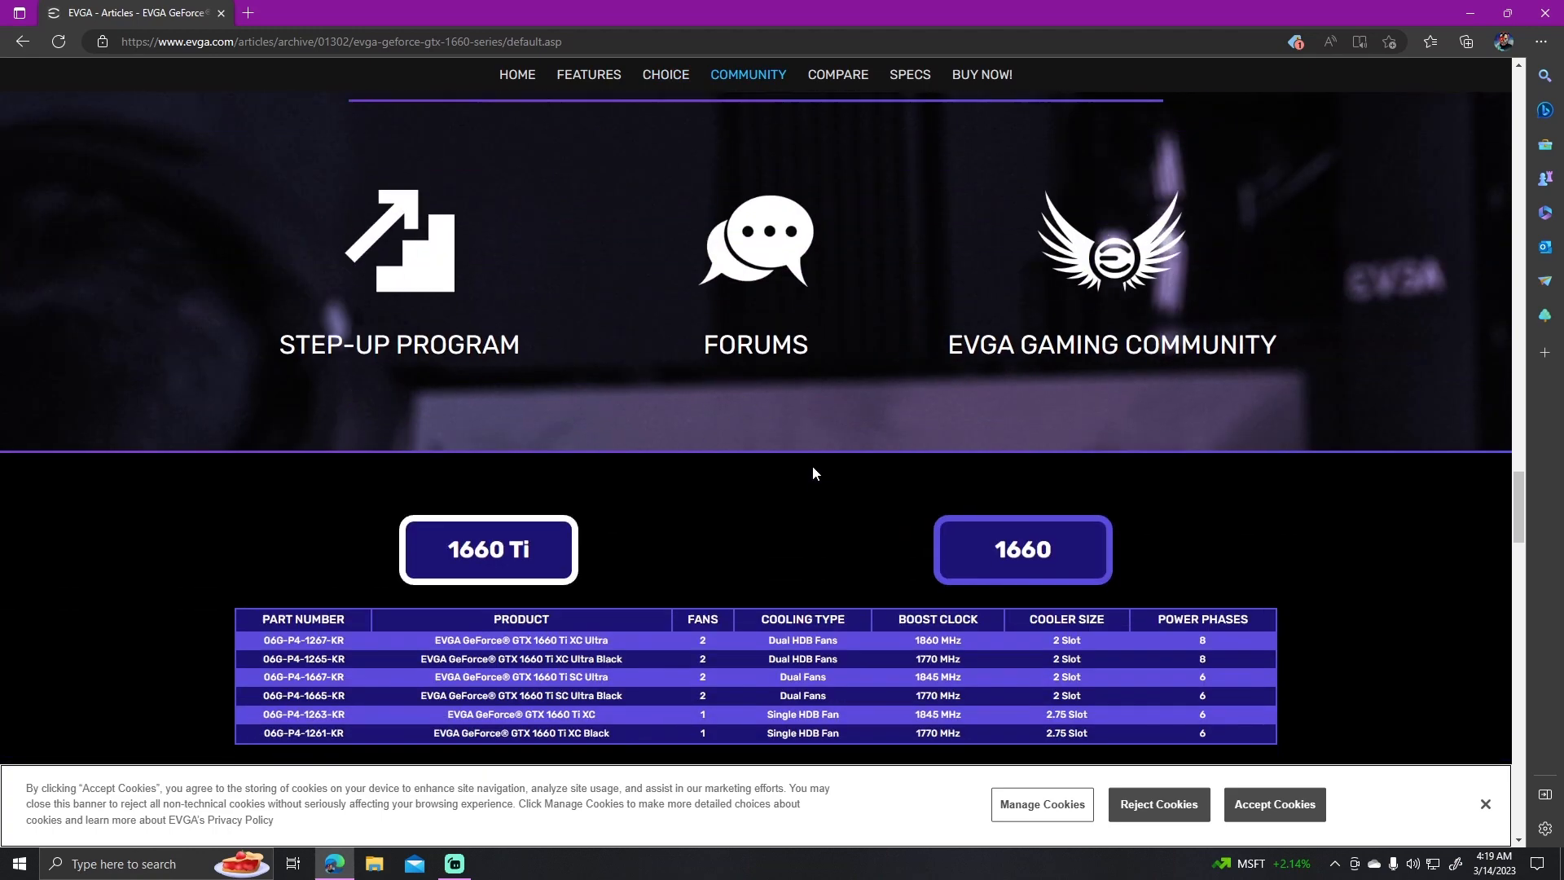
Step: Scroll to the product spec list showing the GTX 1660 Ti XC Black with its 1770 MHz boost clock
{"action": "scroll", "scroll_direction": "down", "scroll_amount": 3}
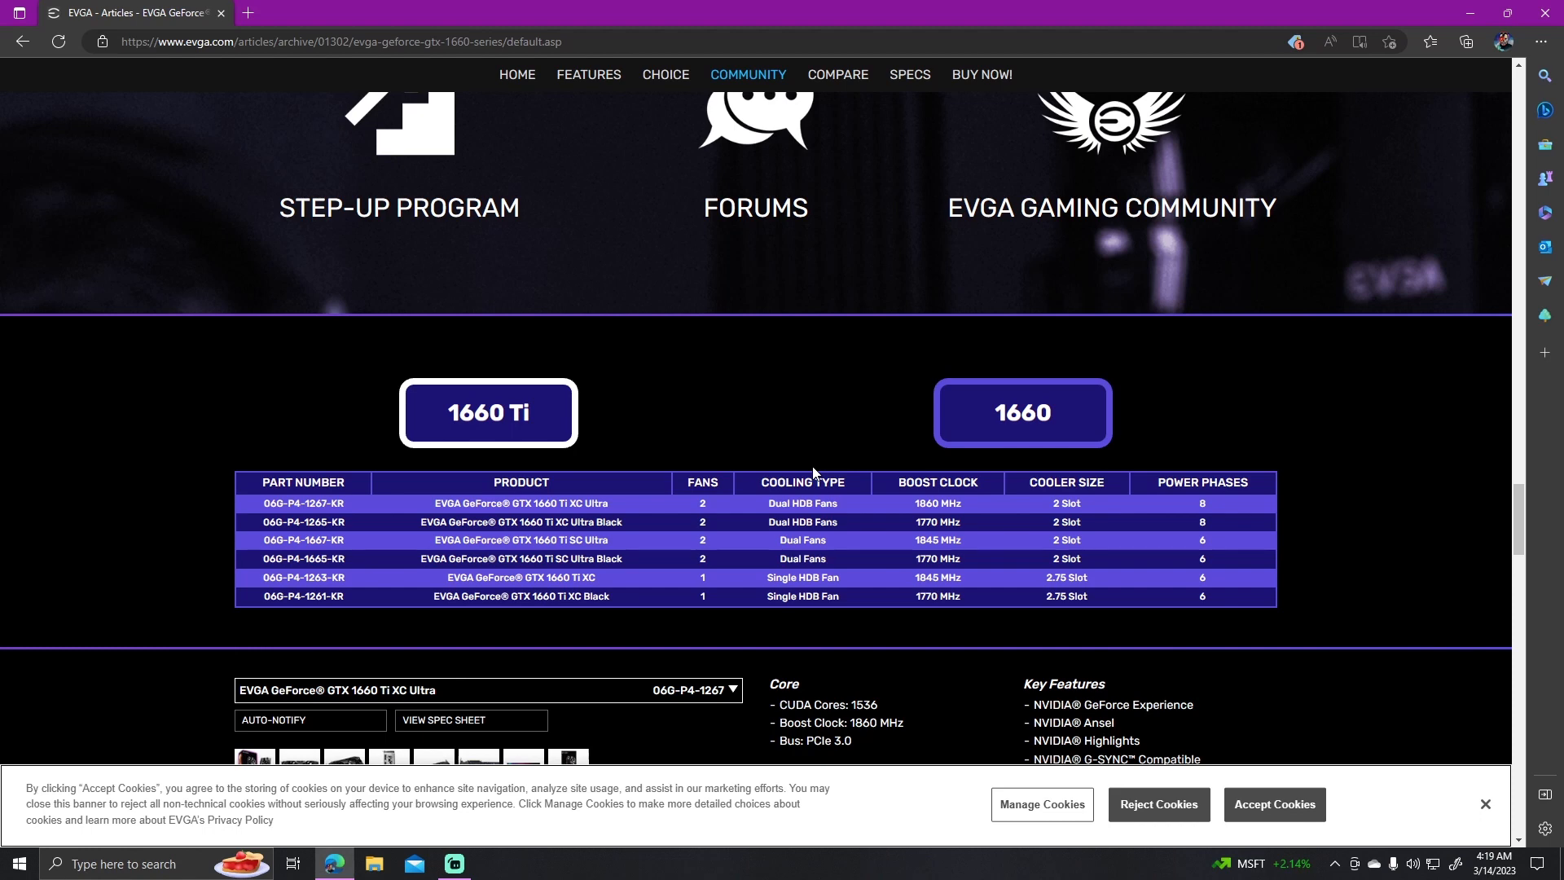
{"action": "scroll", "scroll_direction": "down", "scroll_amount": 3}
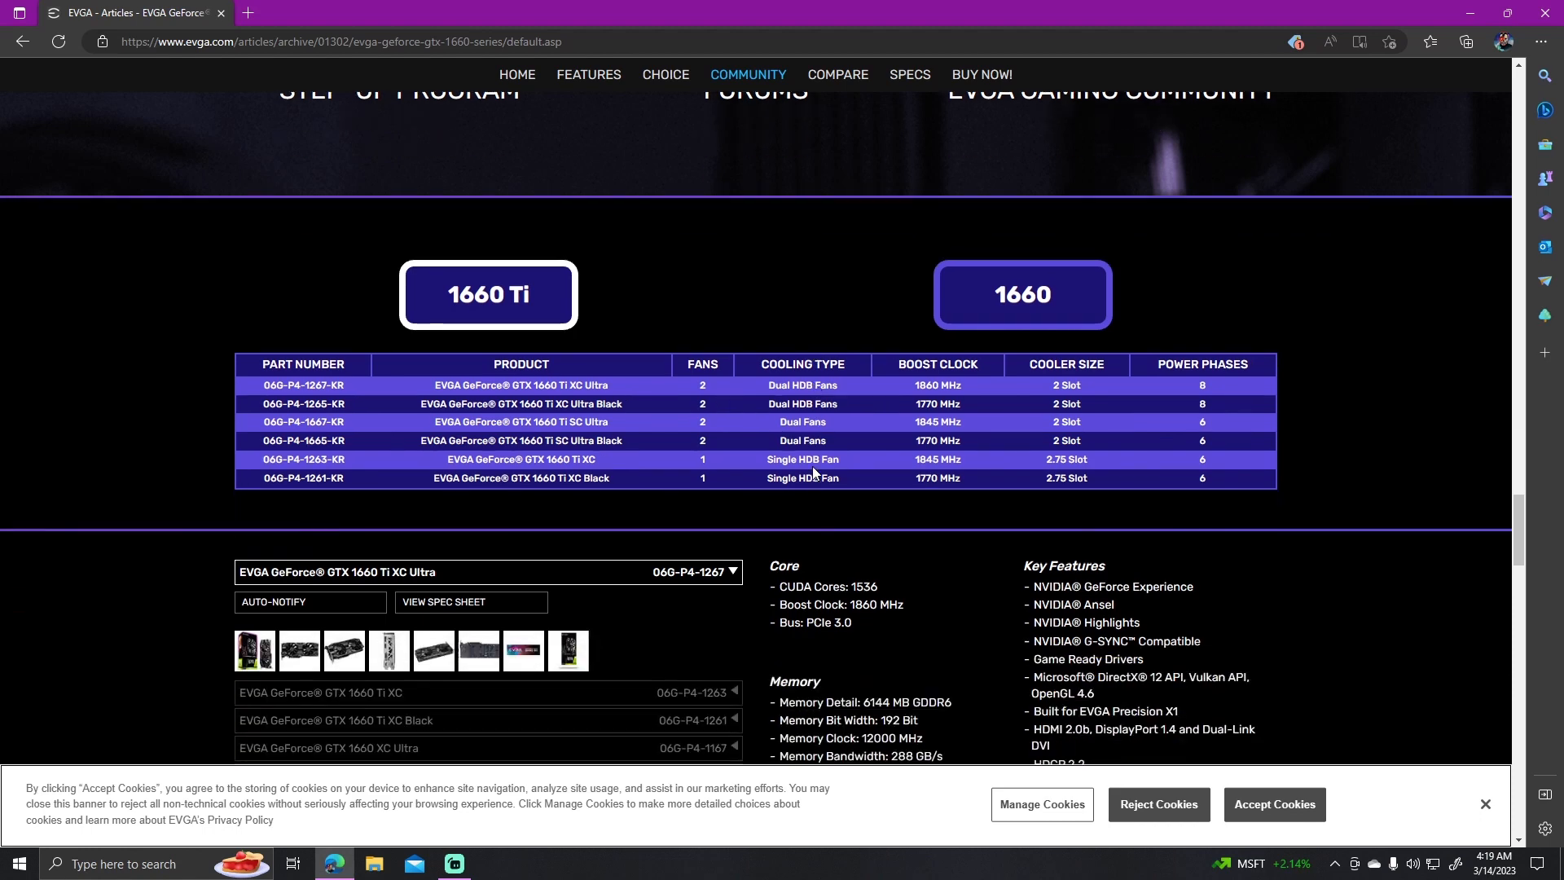
{"action": "scroll", "scroll_direction": "down", "scroll_amount": 3}
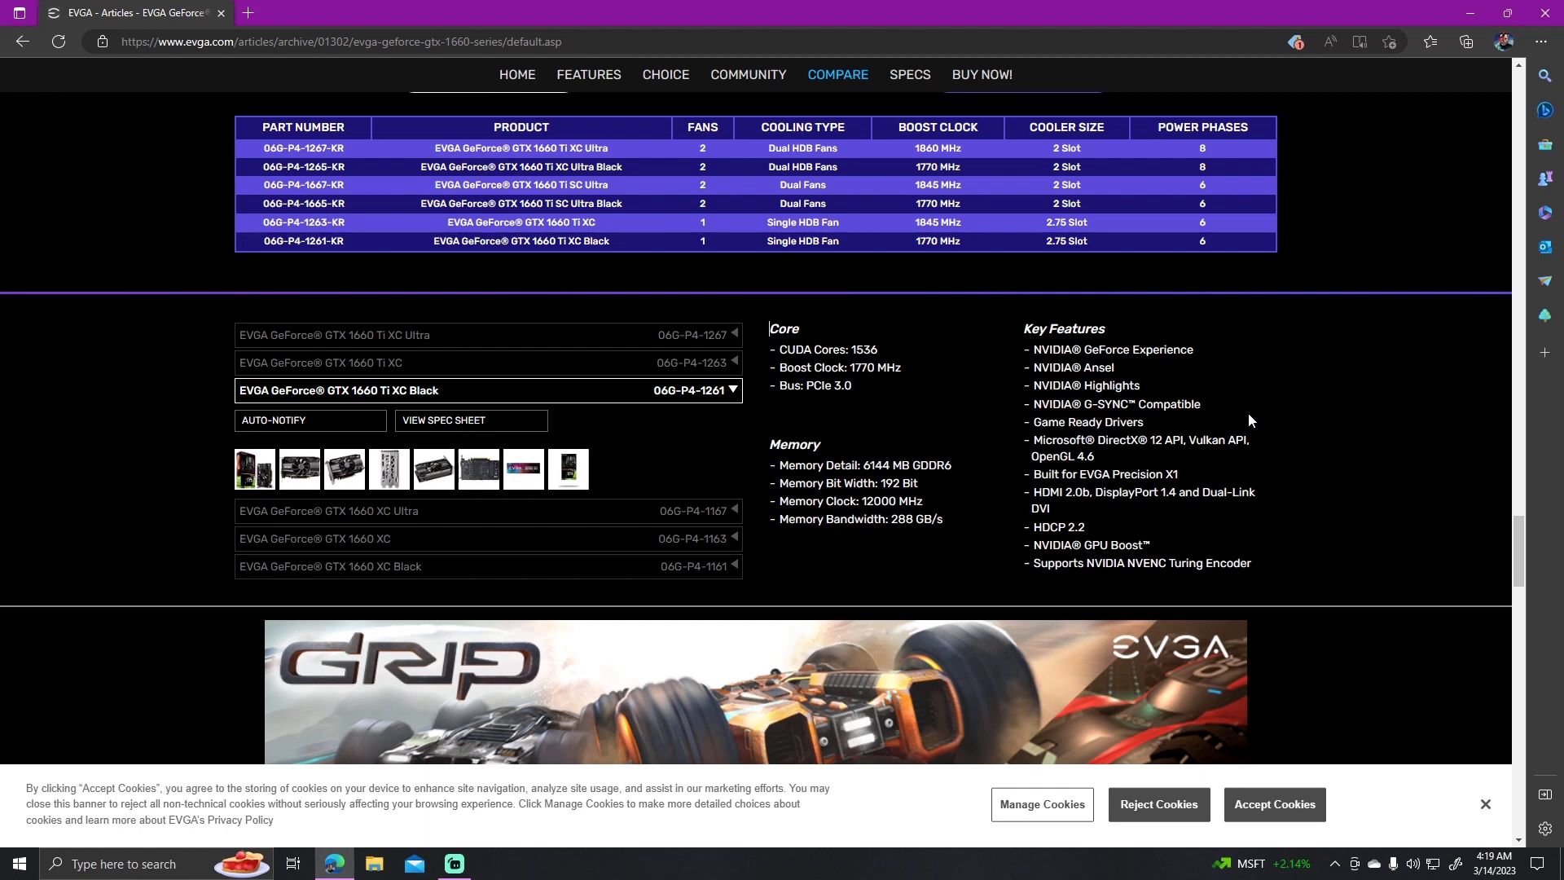
{"action": "scroll", "scroll_direction": "down", "scroll_amount": 3}
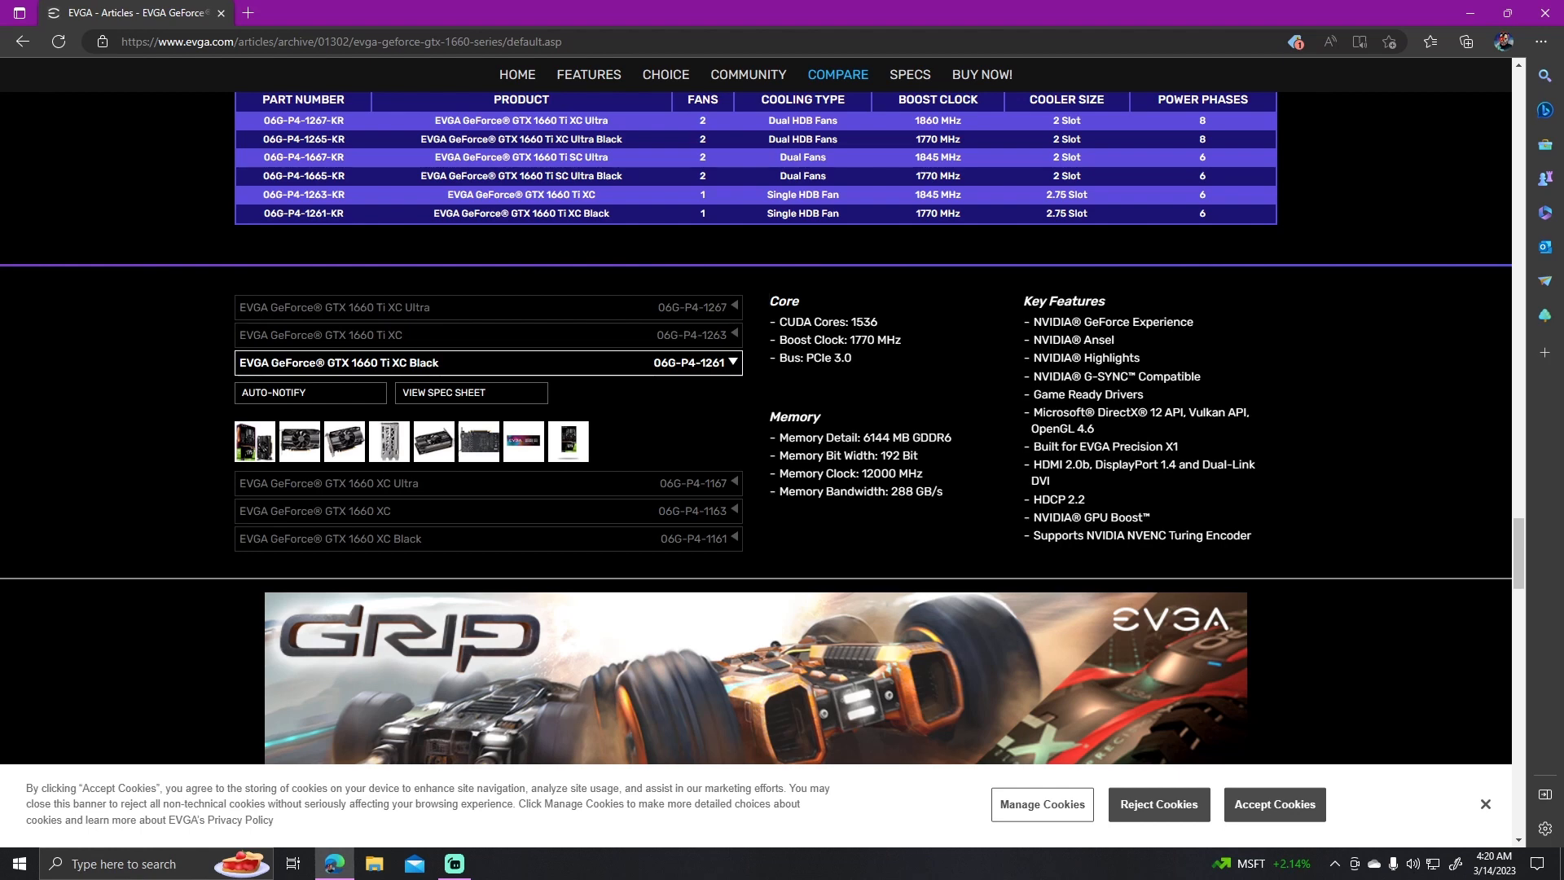
Step: Show the GTX 1660 Ti XC specs with 1845 MHz boost clock and browse its gallery thumbnails
{"action": "left_click", "coordinate": [489, 334]}
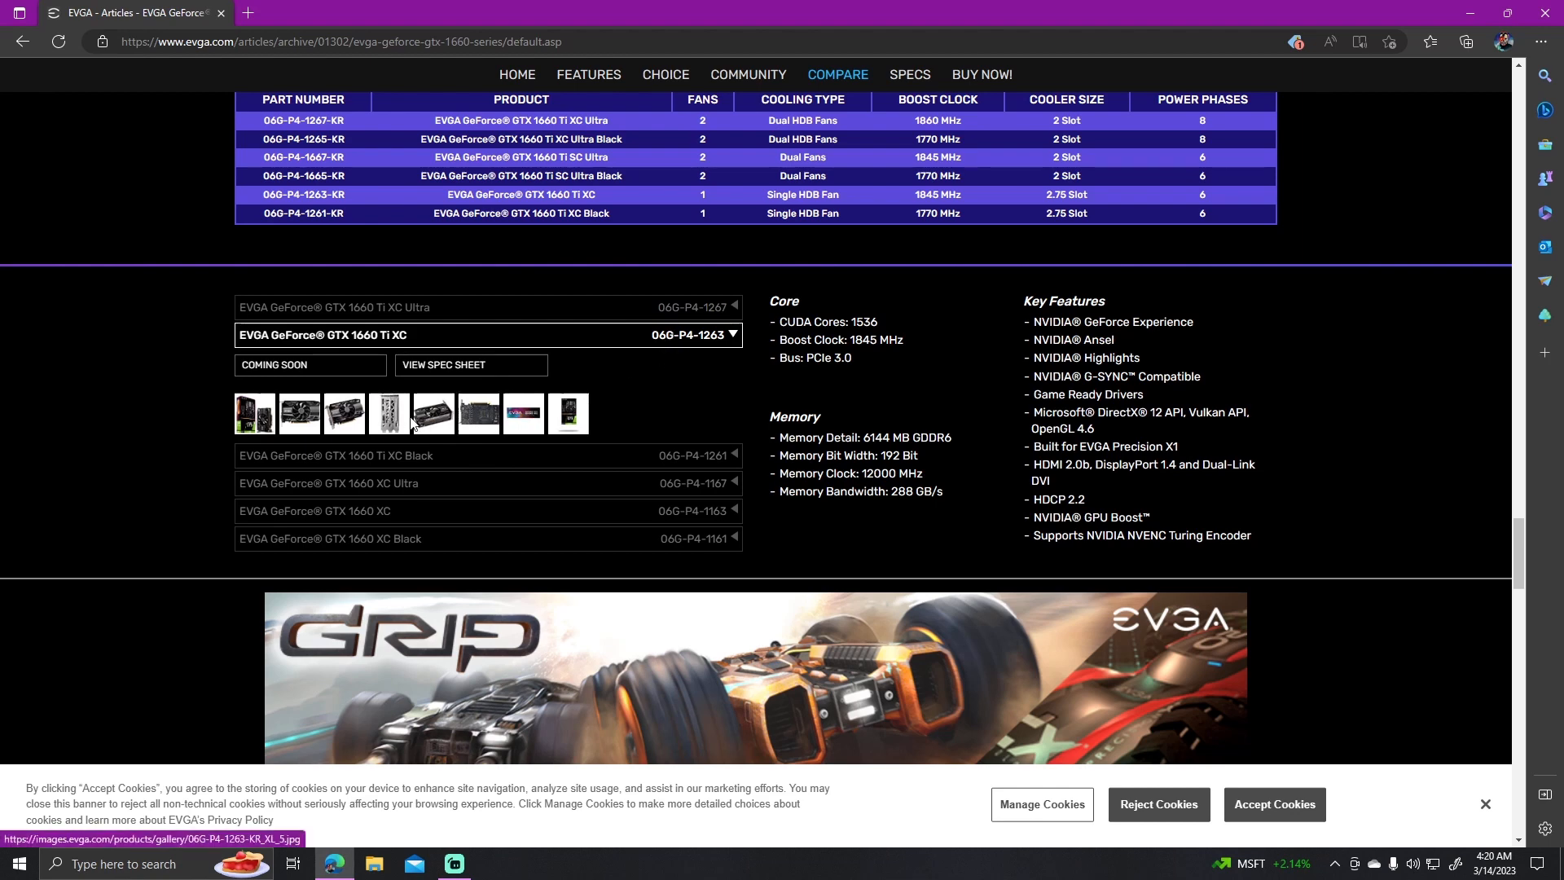
{"action": "left_click", "coordinate": [387, 412]}
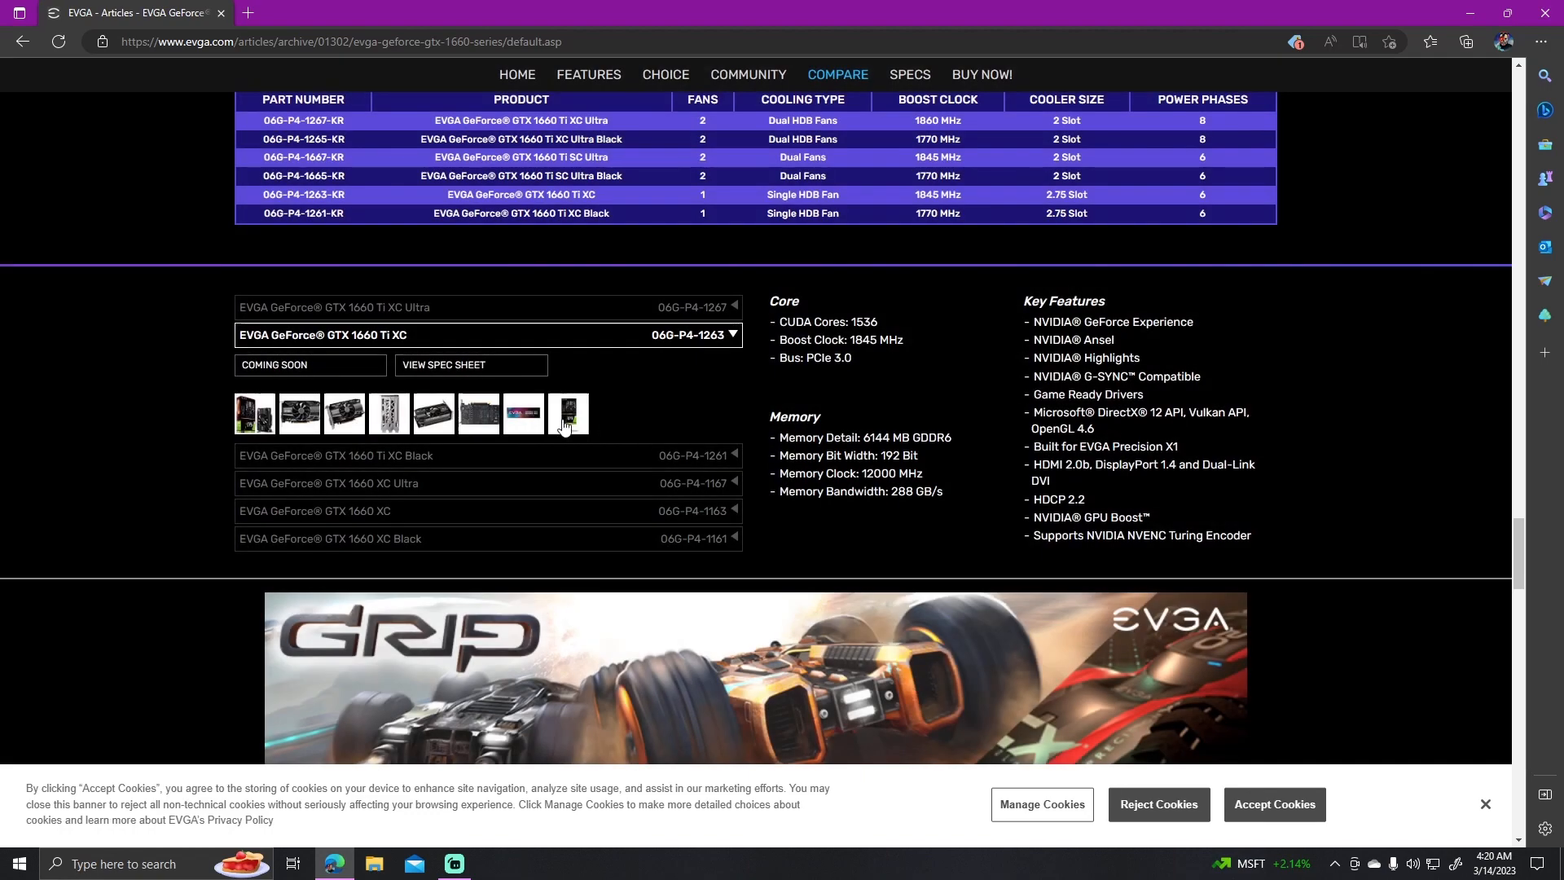
{"action": "left_click", "coordinate": [567, 412]}
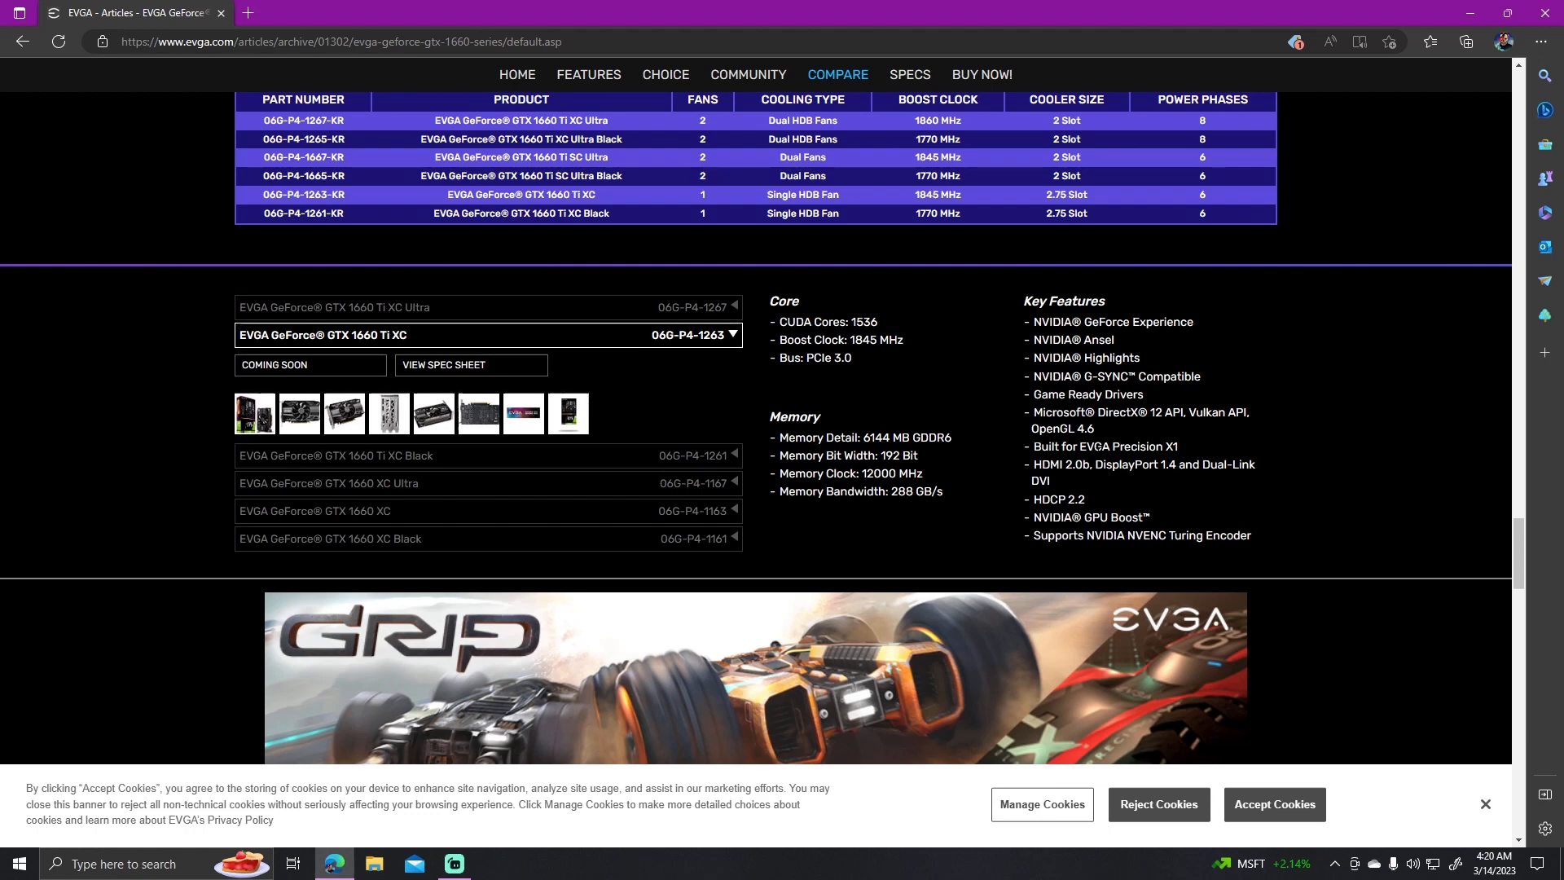
{"action": "mouse_move", "coordinate": [1033, 460]}
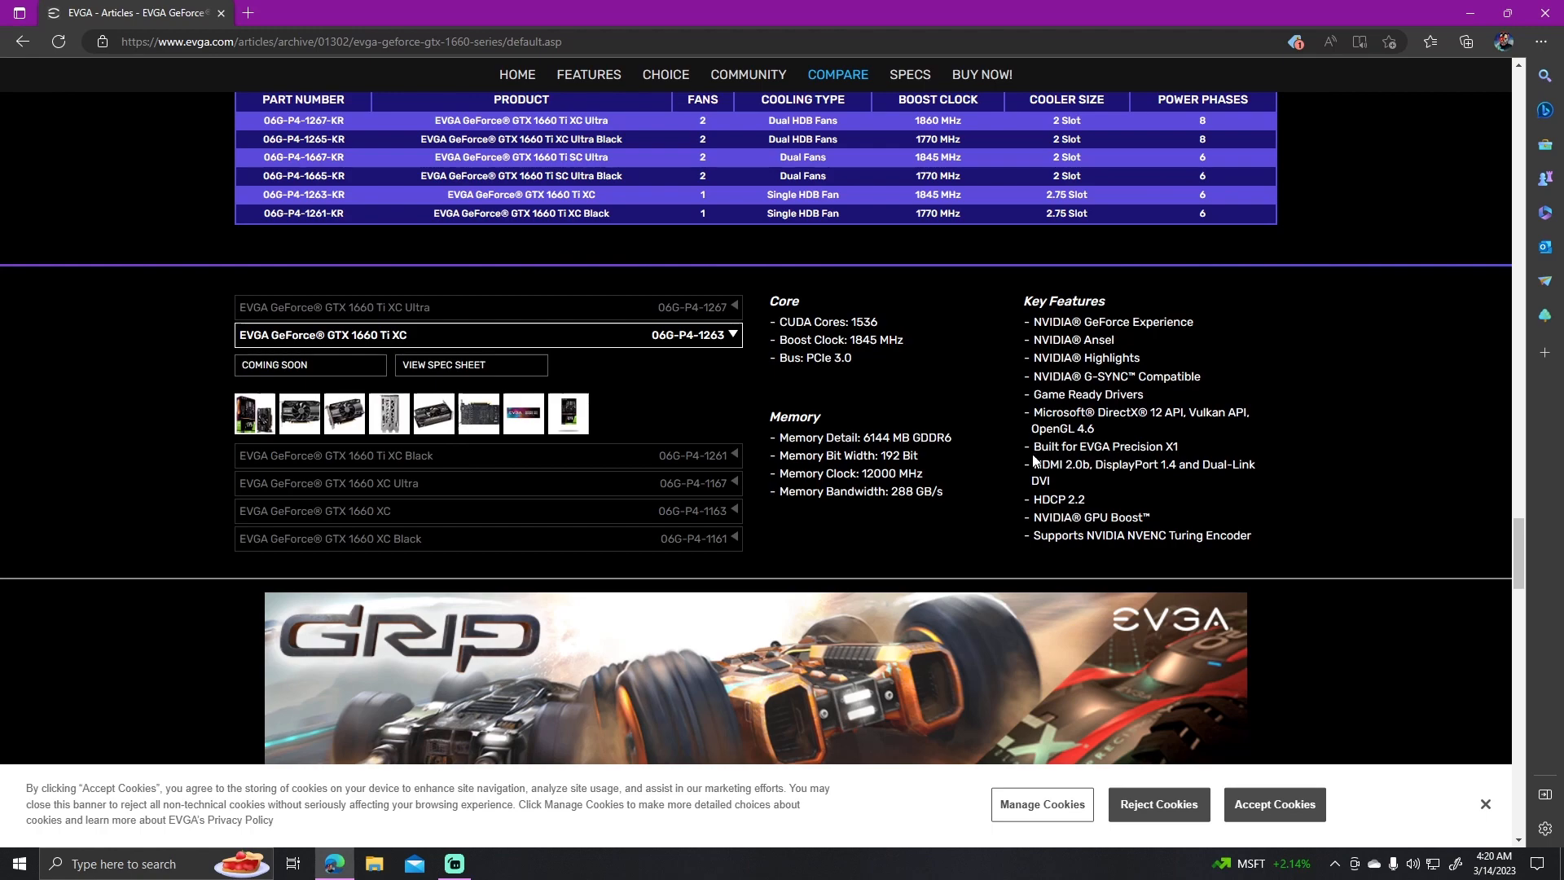